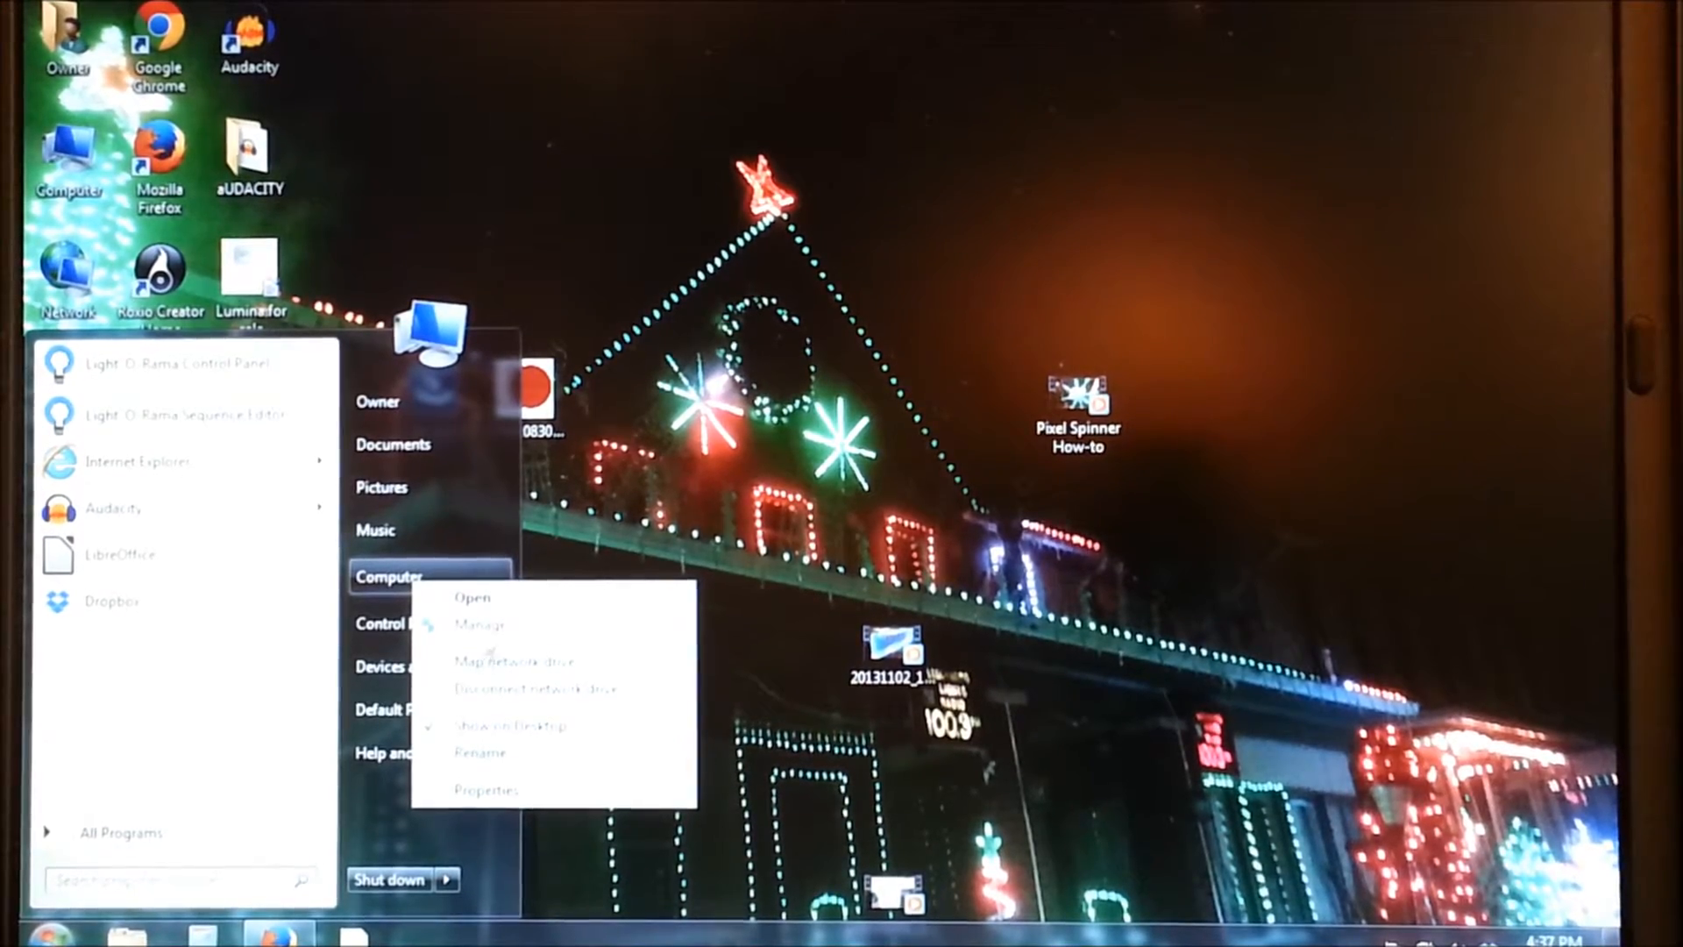
Open Computer Properties to view the System page (Windows 7 Professional SP1, 2 GB RAM)
{"action": "left_click", "coordinate": [487, 790]}
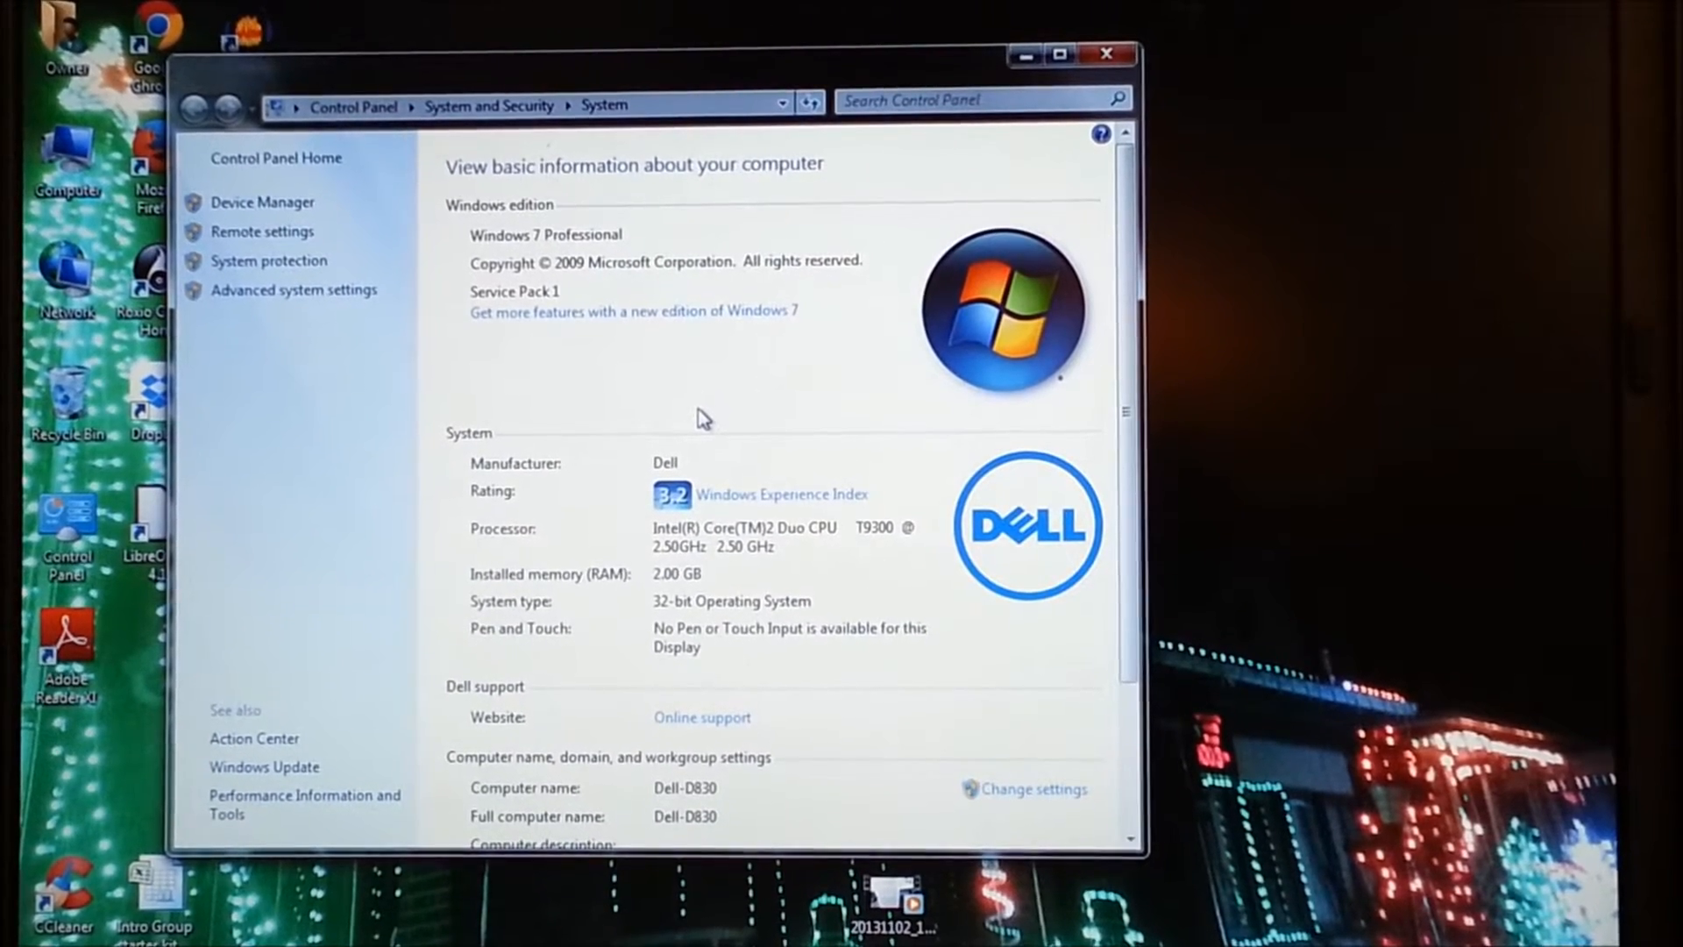
{"action": "mouse_move", "coordinate": [665, 409]}
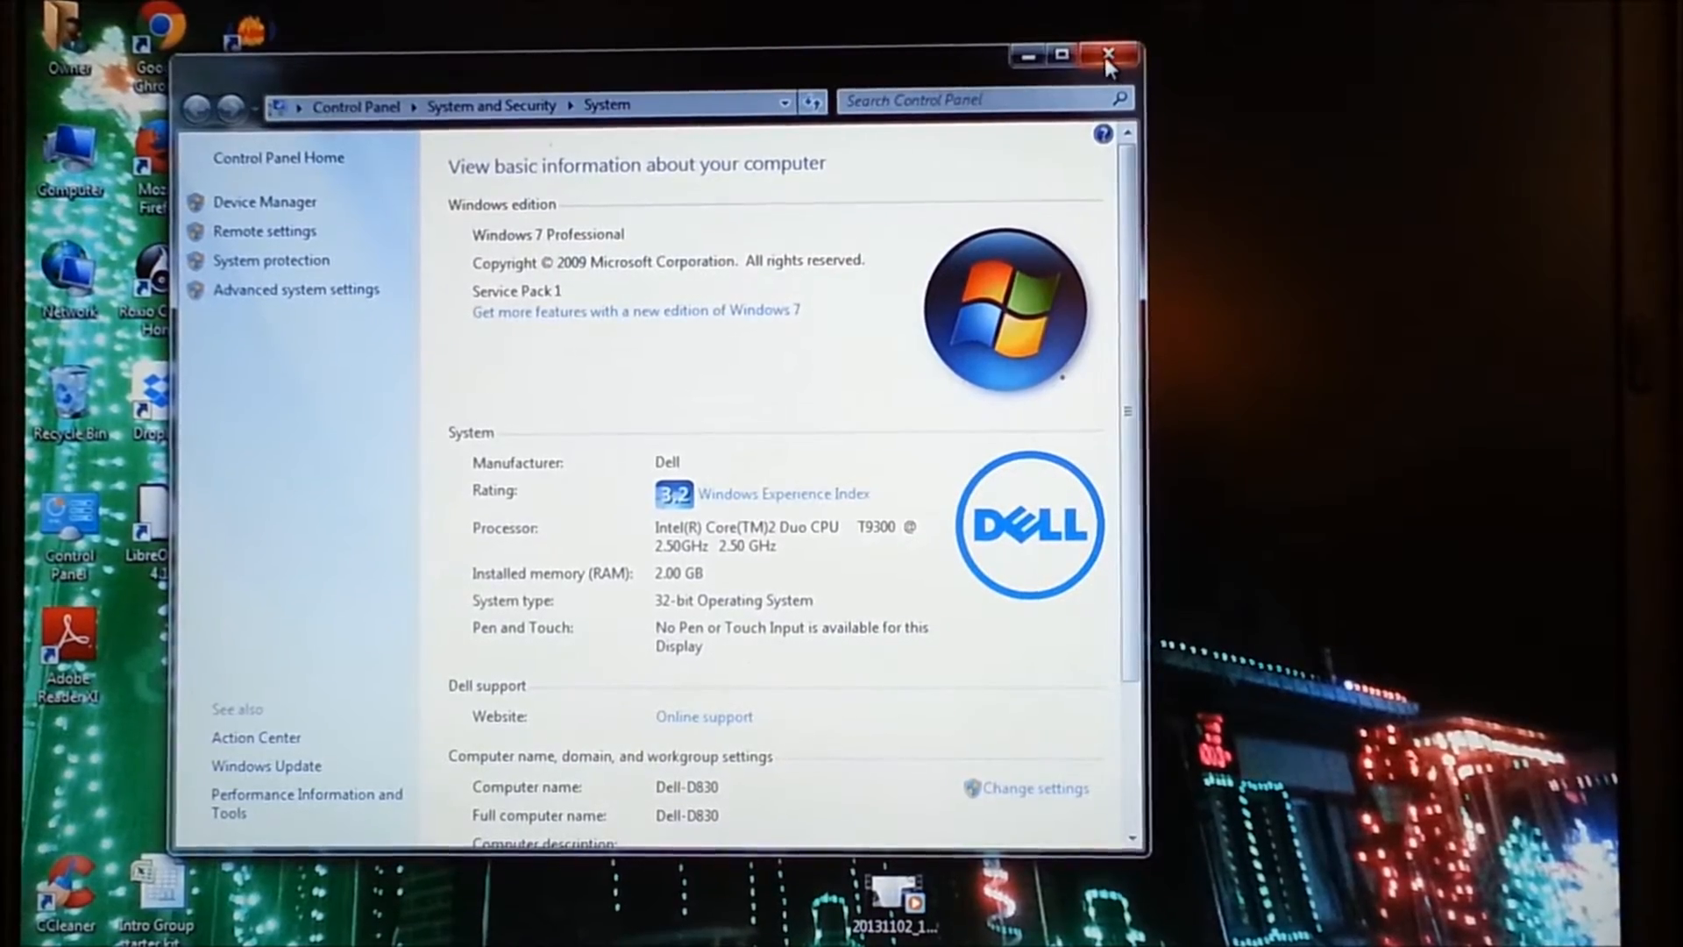
Close the System window, then open and dismiss the Start menu
{"action": "left_click", "coordinate": [1108, 55]}
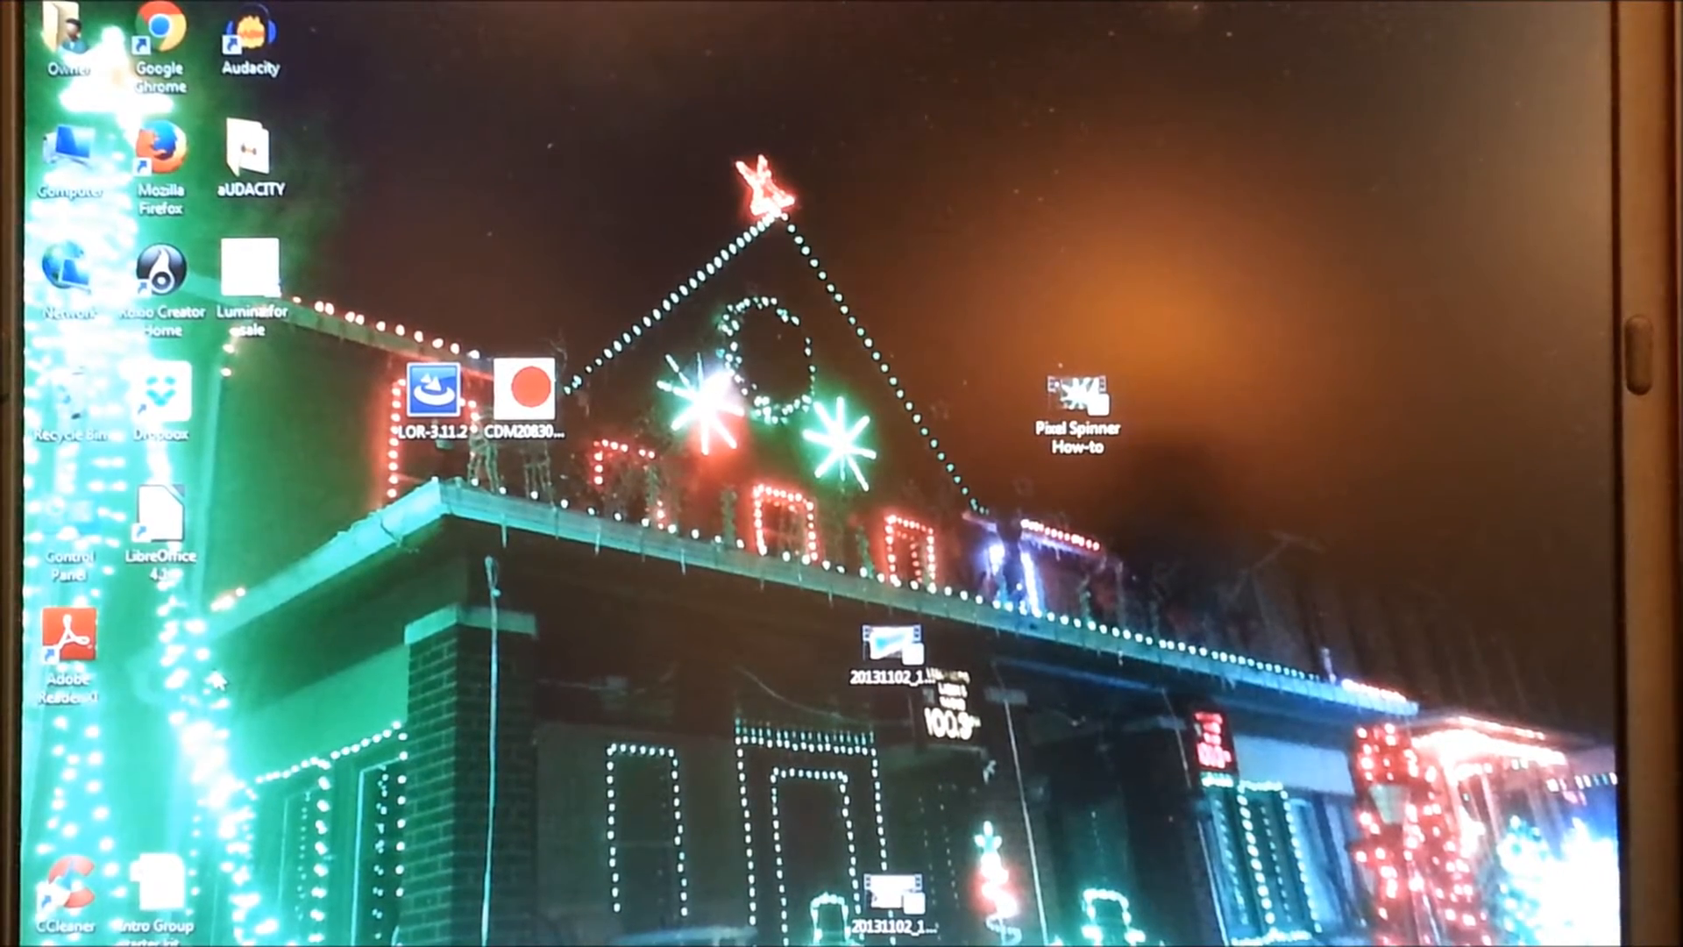
{"action": "mouse_move", "coordinate": [438, 527]}
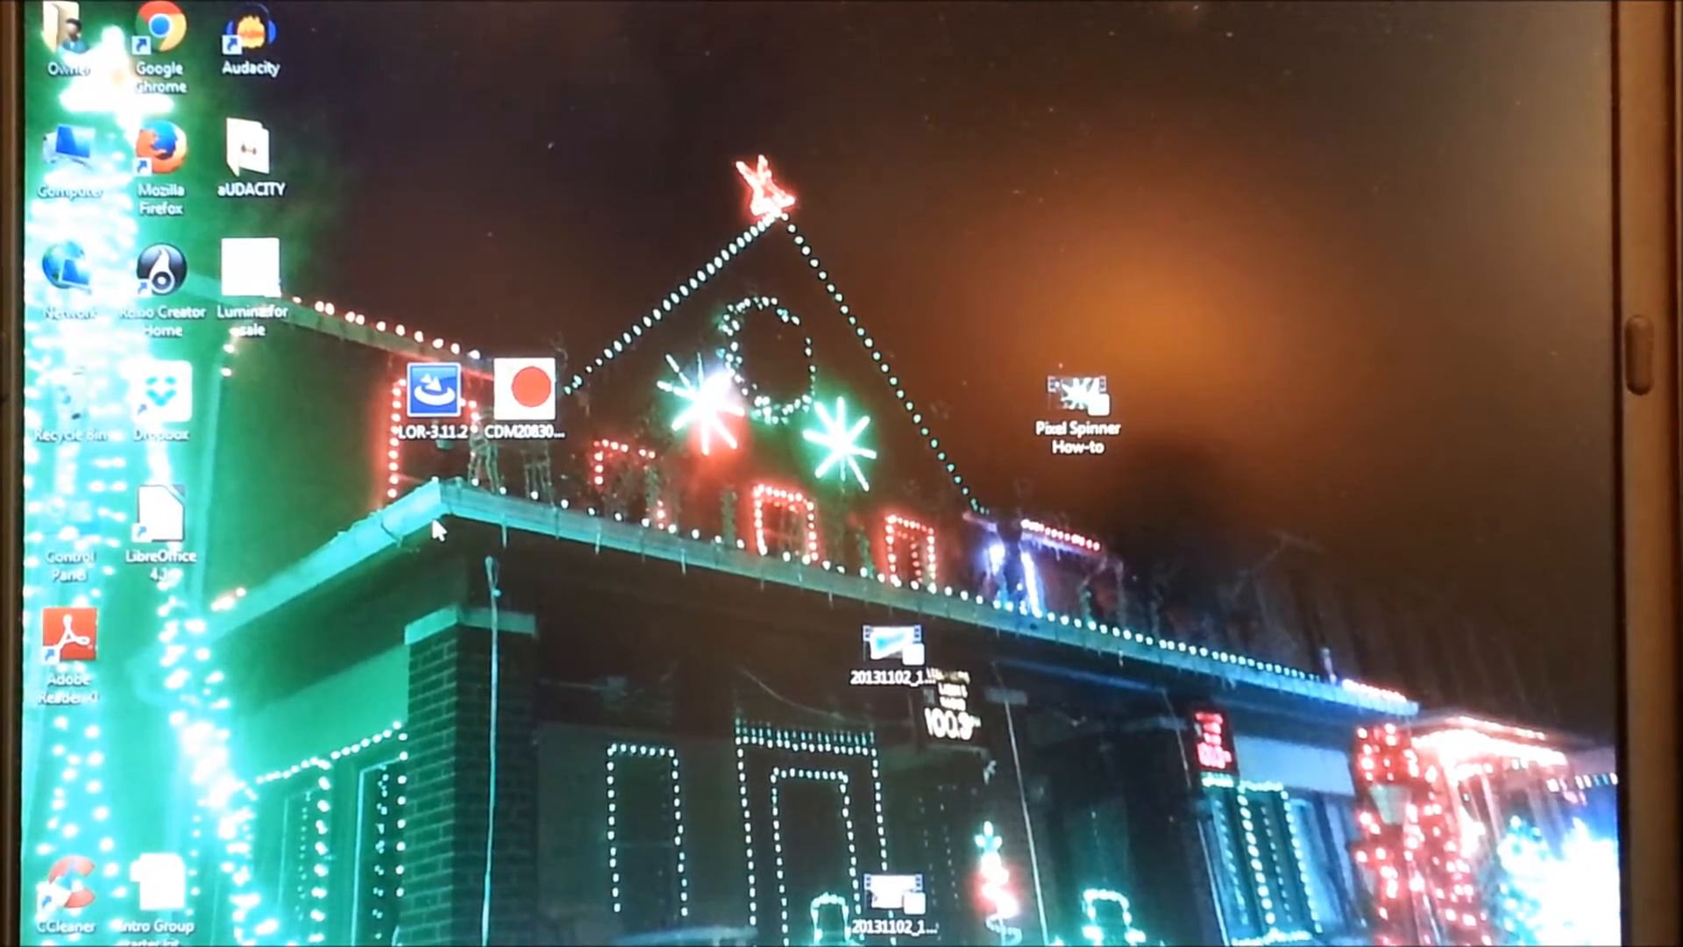
{"action": "mouse_move", "coordinate": [345, 574]}
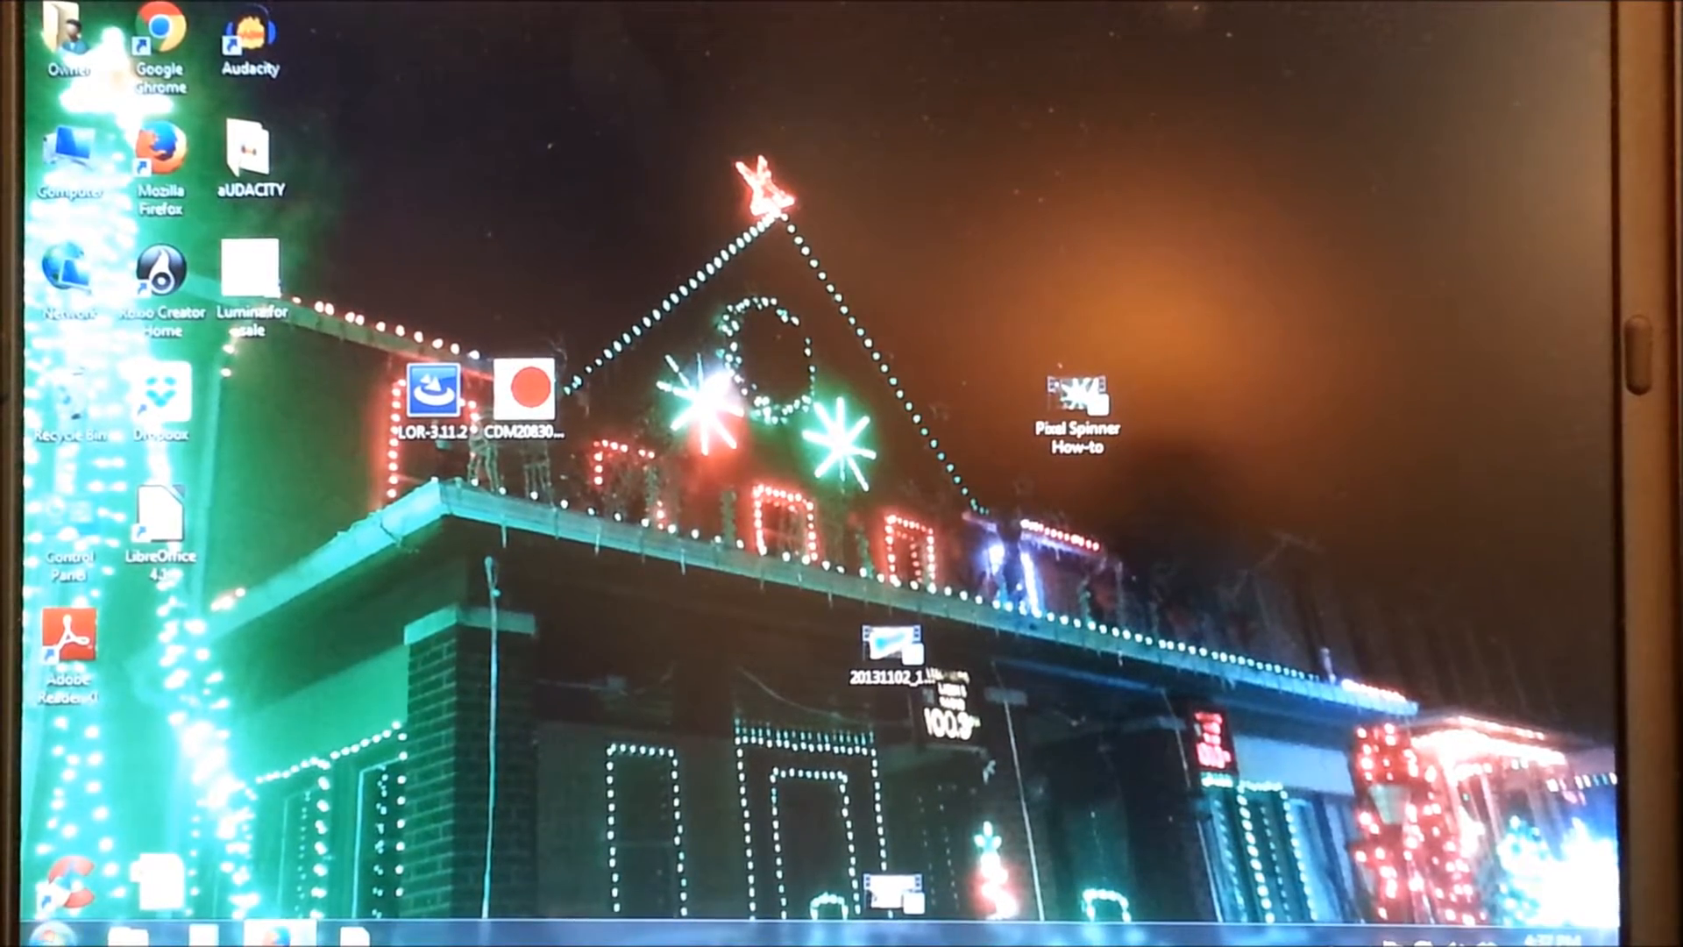
{"action": "left_click", "coordinate": [27, 932]}
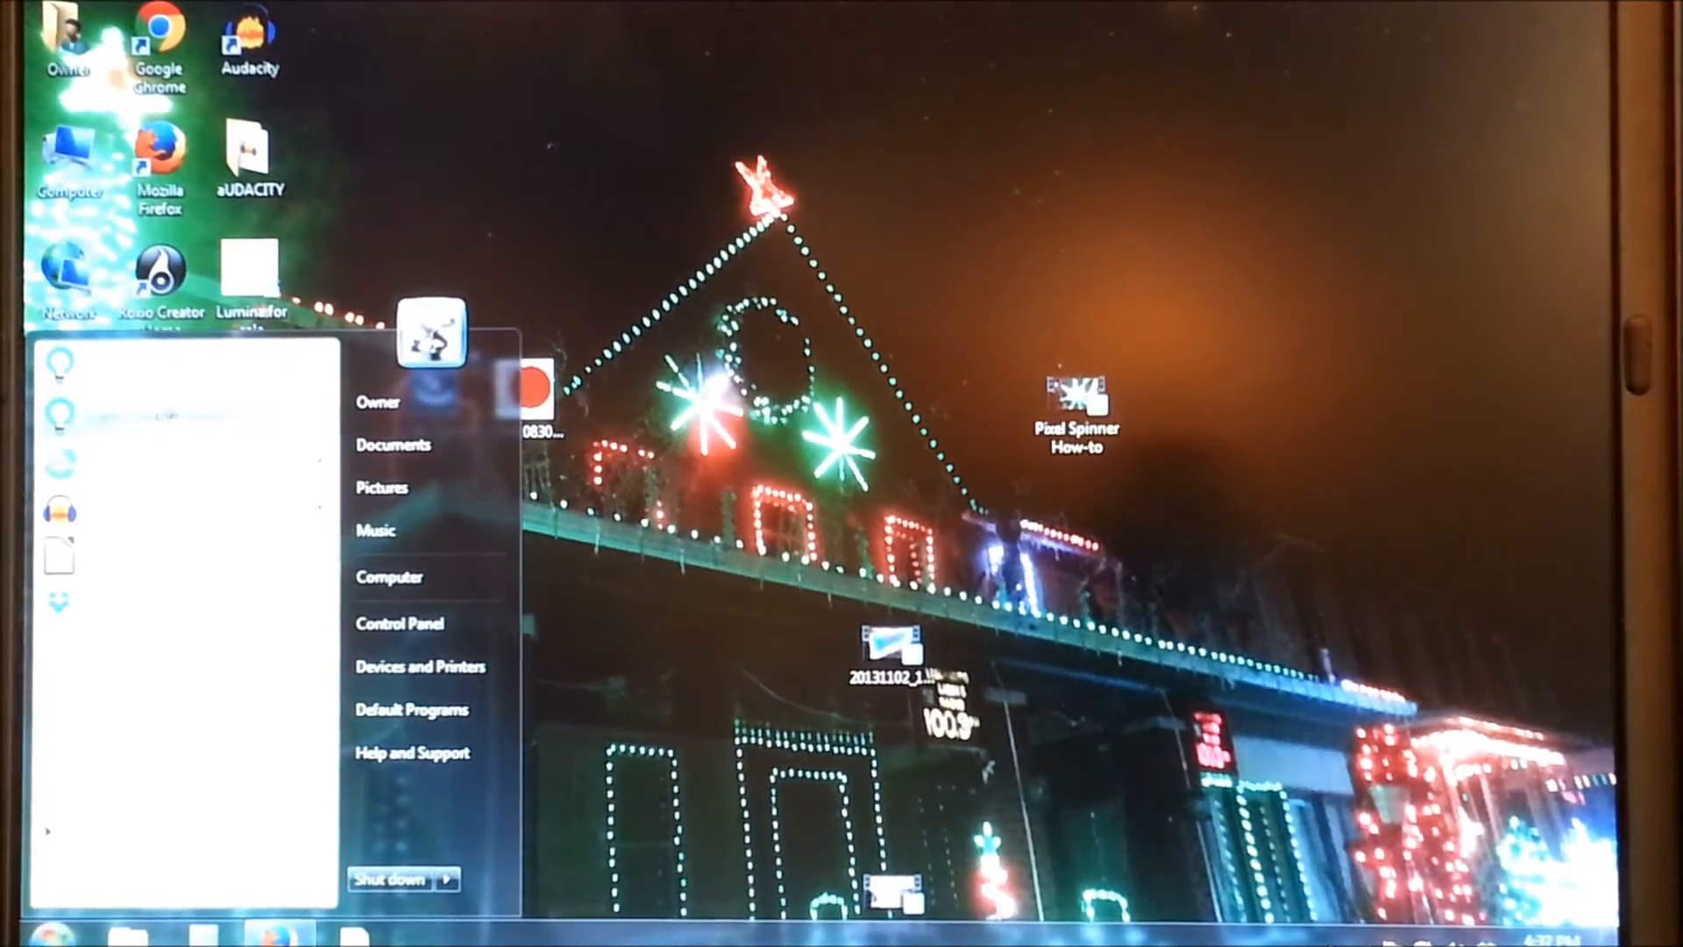
{"action": "left_click", "coordinate": [435, 641]}
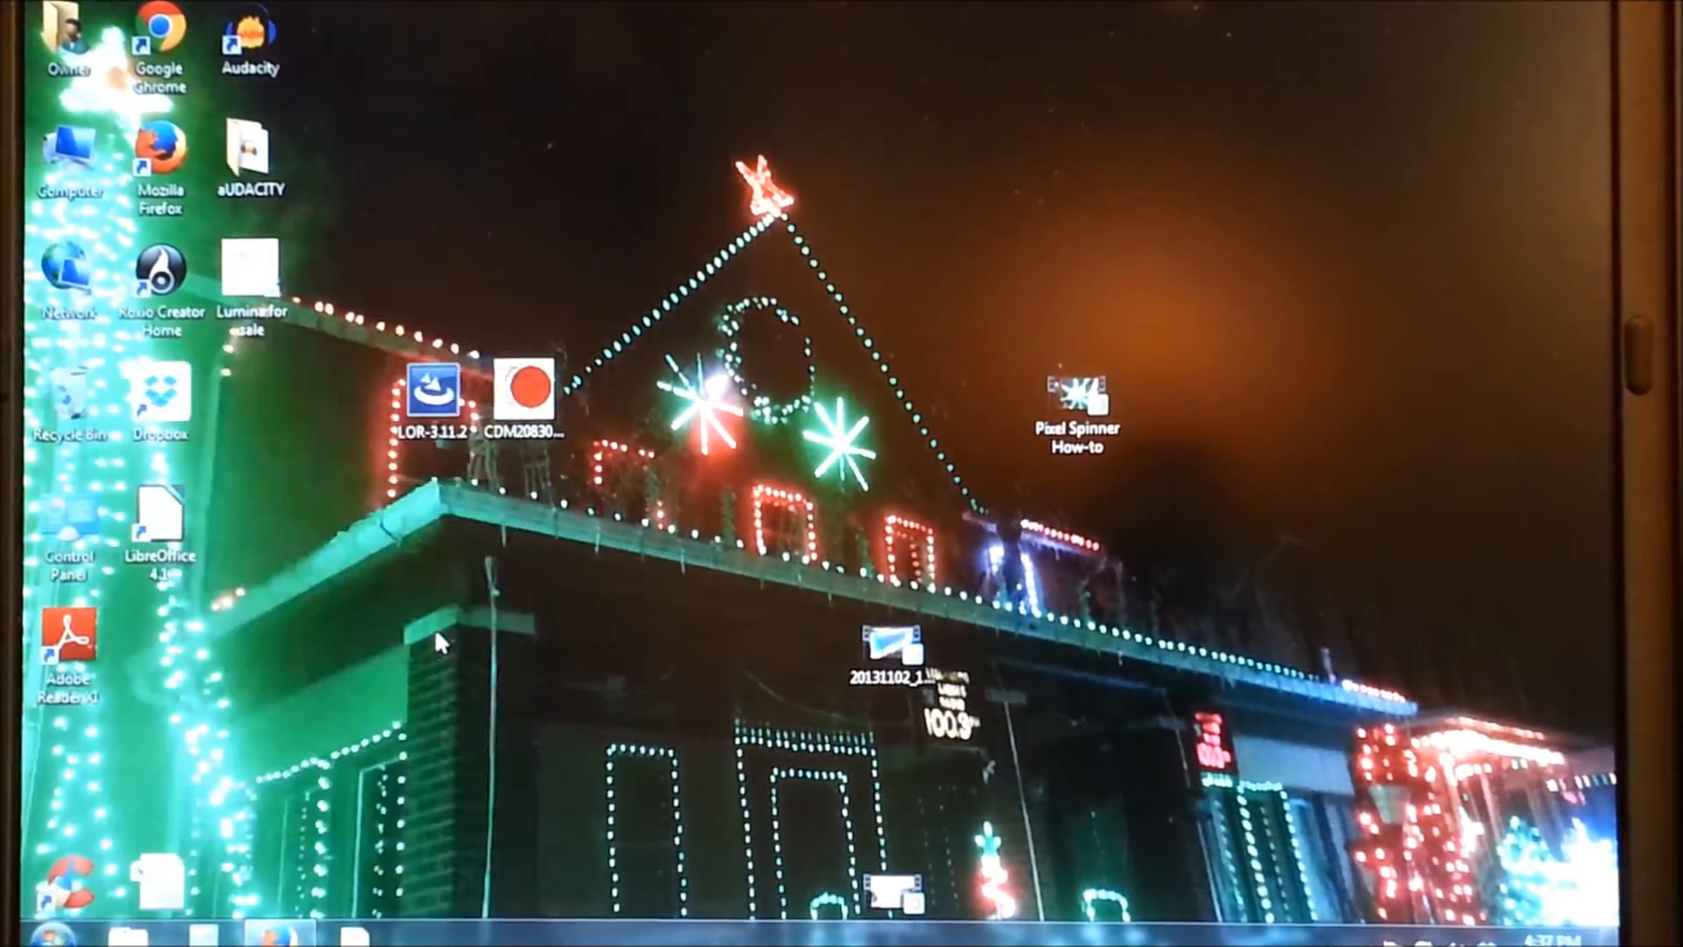
Open Control Panel's Network and Internet category, then the Network and Sharing Center
{"action": "double_click", "coordinate": [67, 520]}
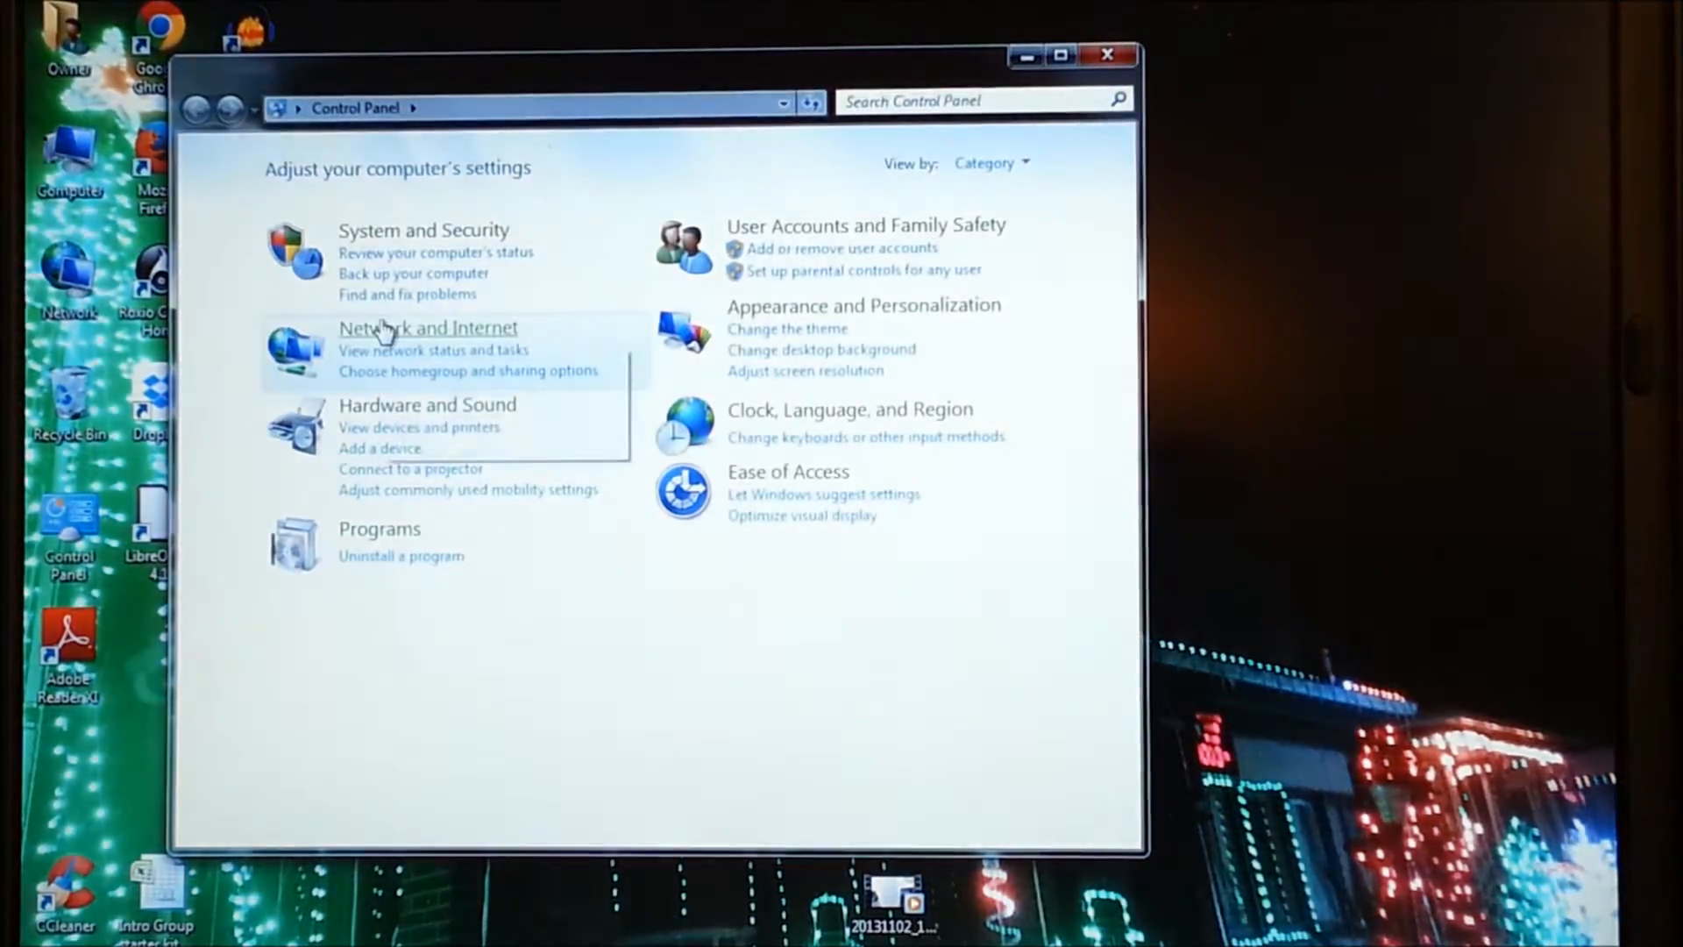
{"action": "left_click", "coordinate": [426, 327]}
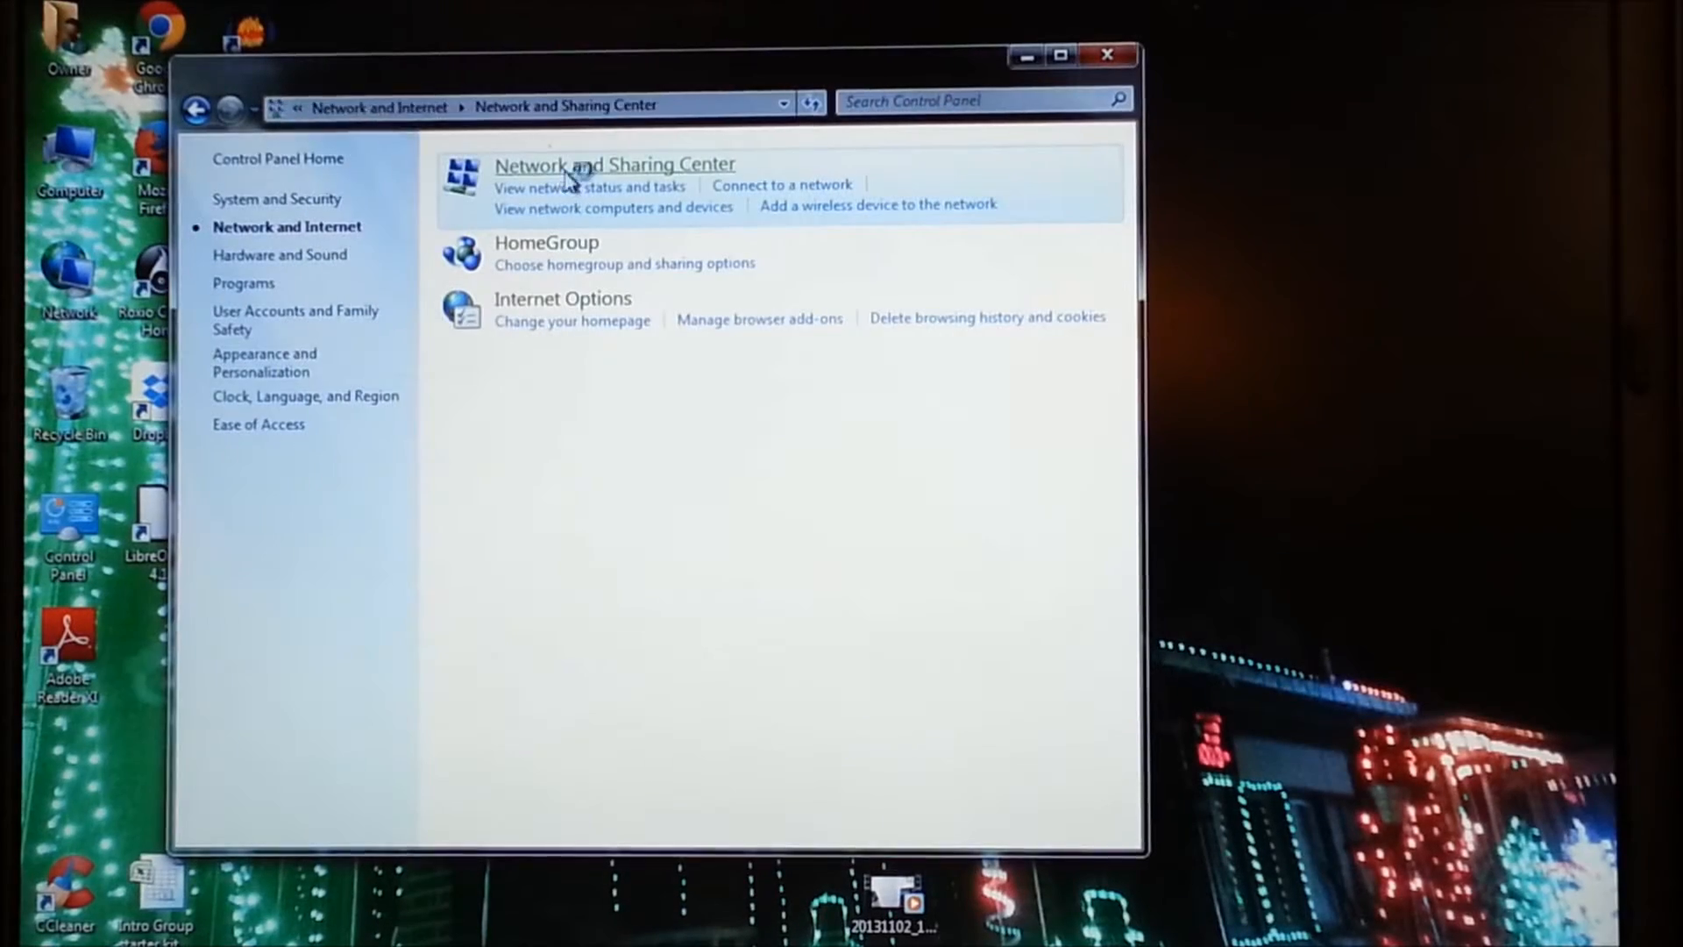
{"action": "left_click", "coordinate": [613, 164]}
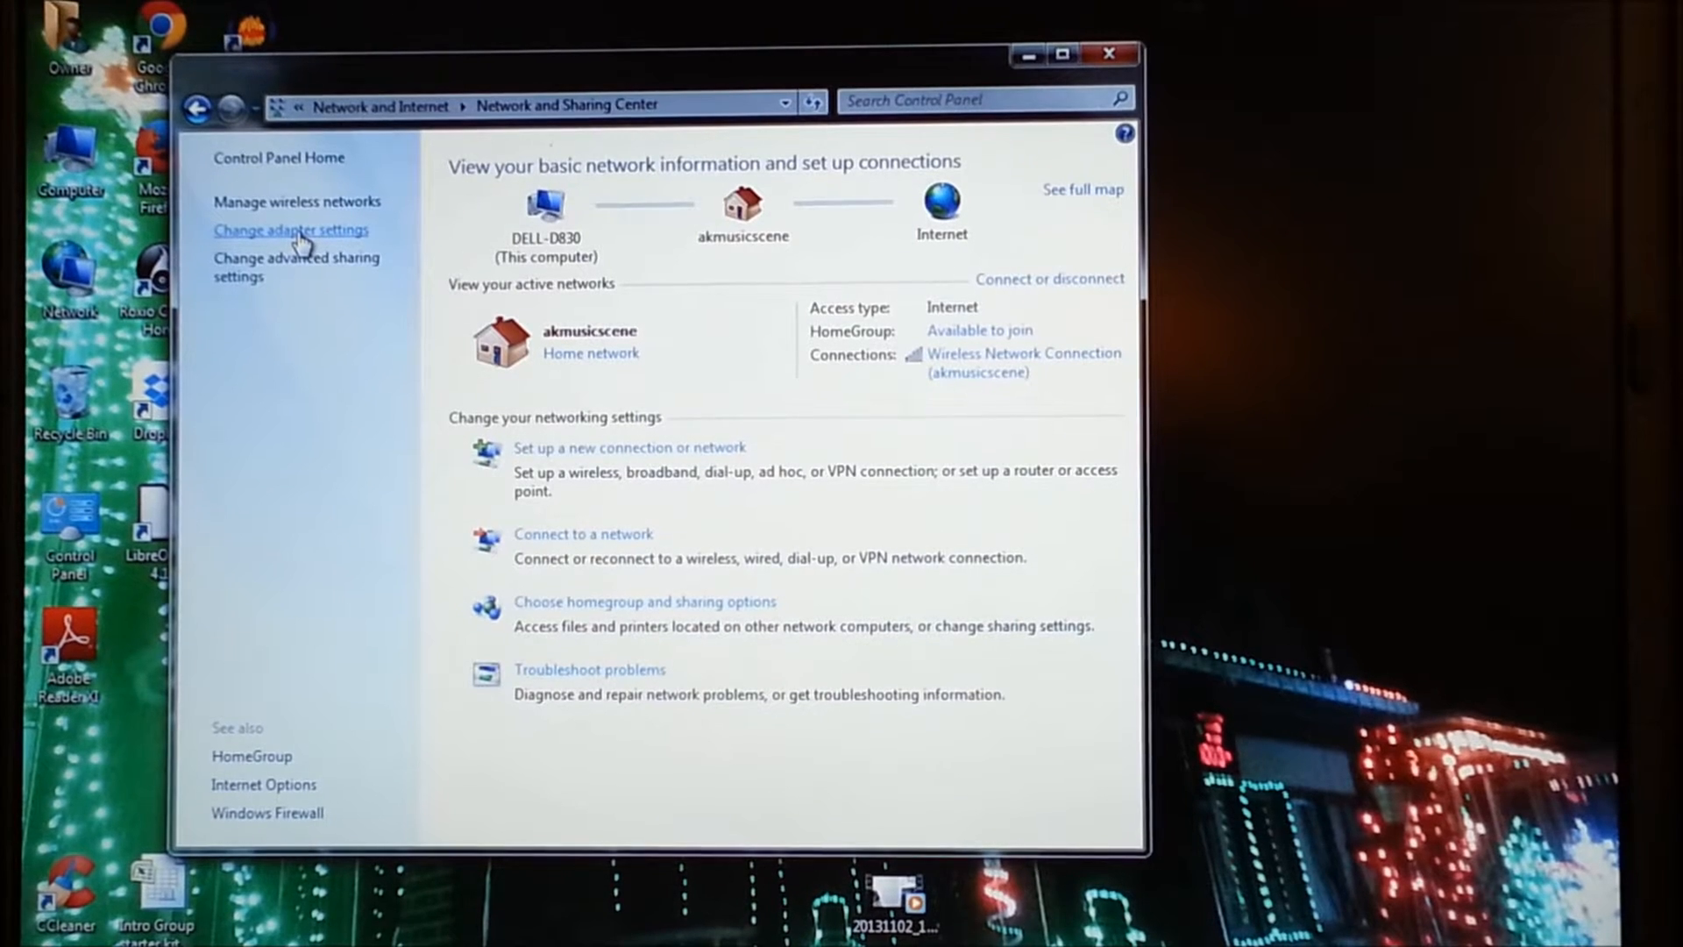
Show the network adapters and open the Local Area Connection's Properties dialog
{"action": "left_click", "coordinate": [291, 230]}
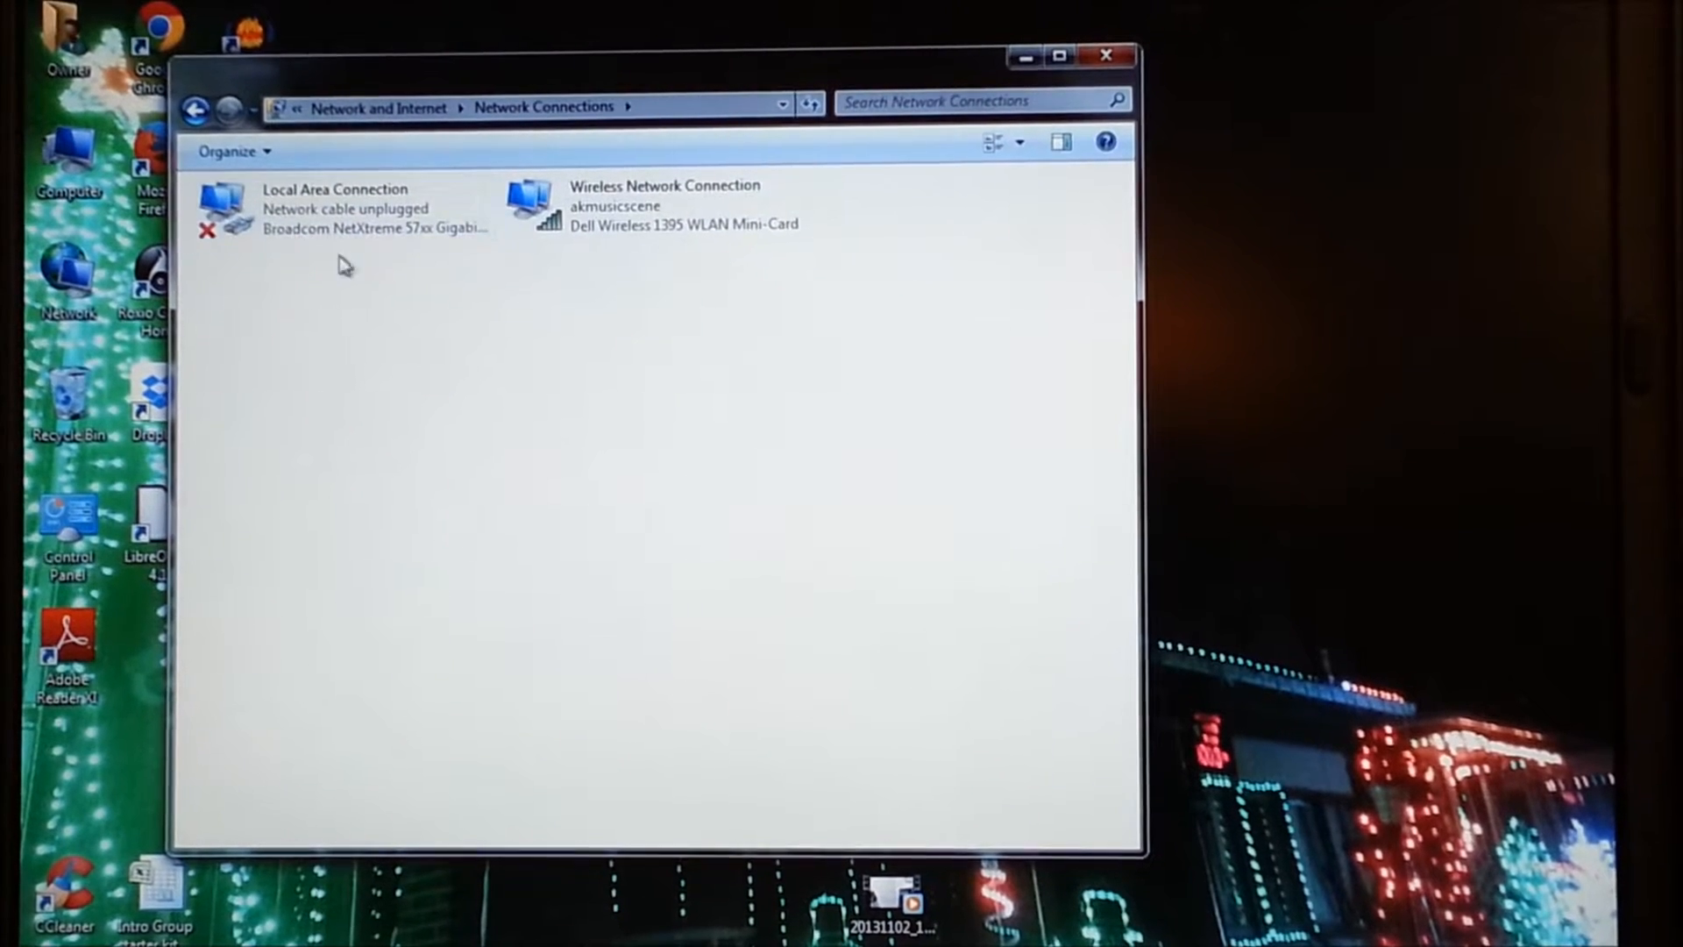
{"action": "left_click", "coordinate": [344, 206]}
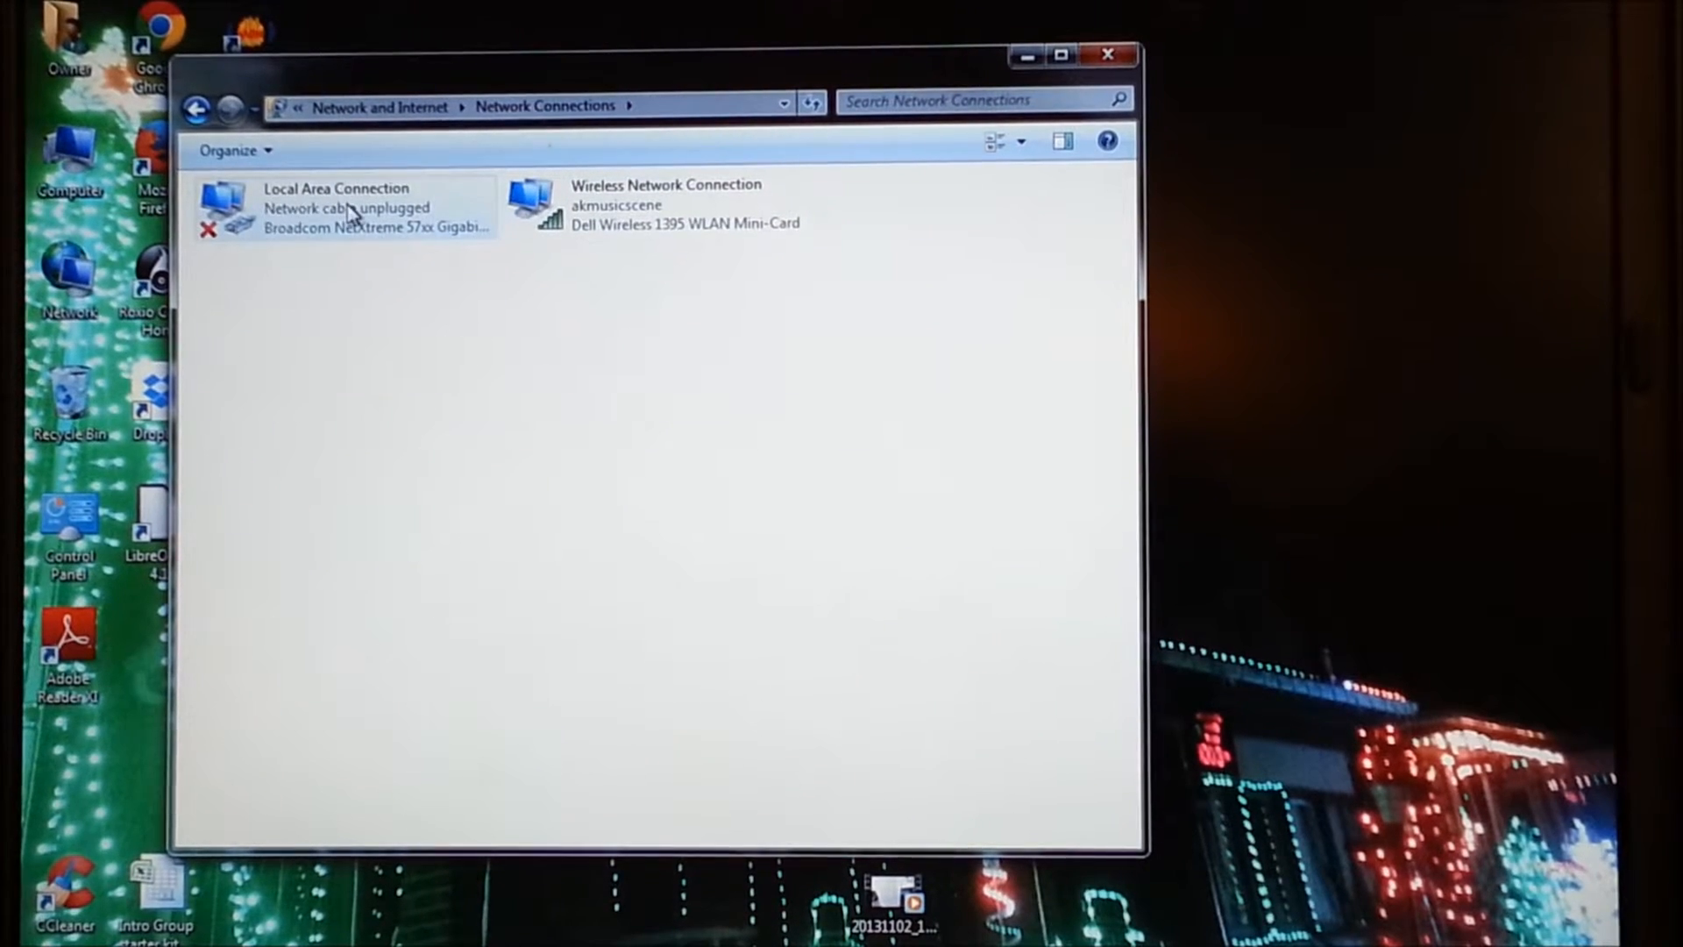
{"action": "mouse_move", "coordinate": [306, 220]}
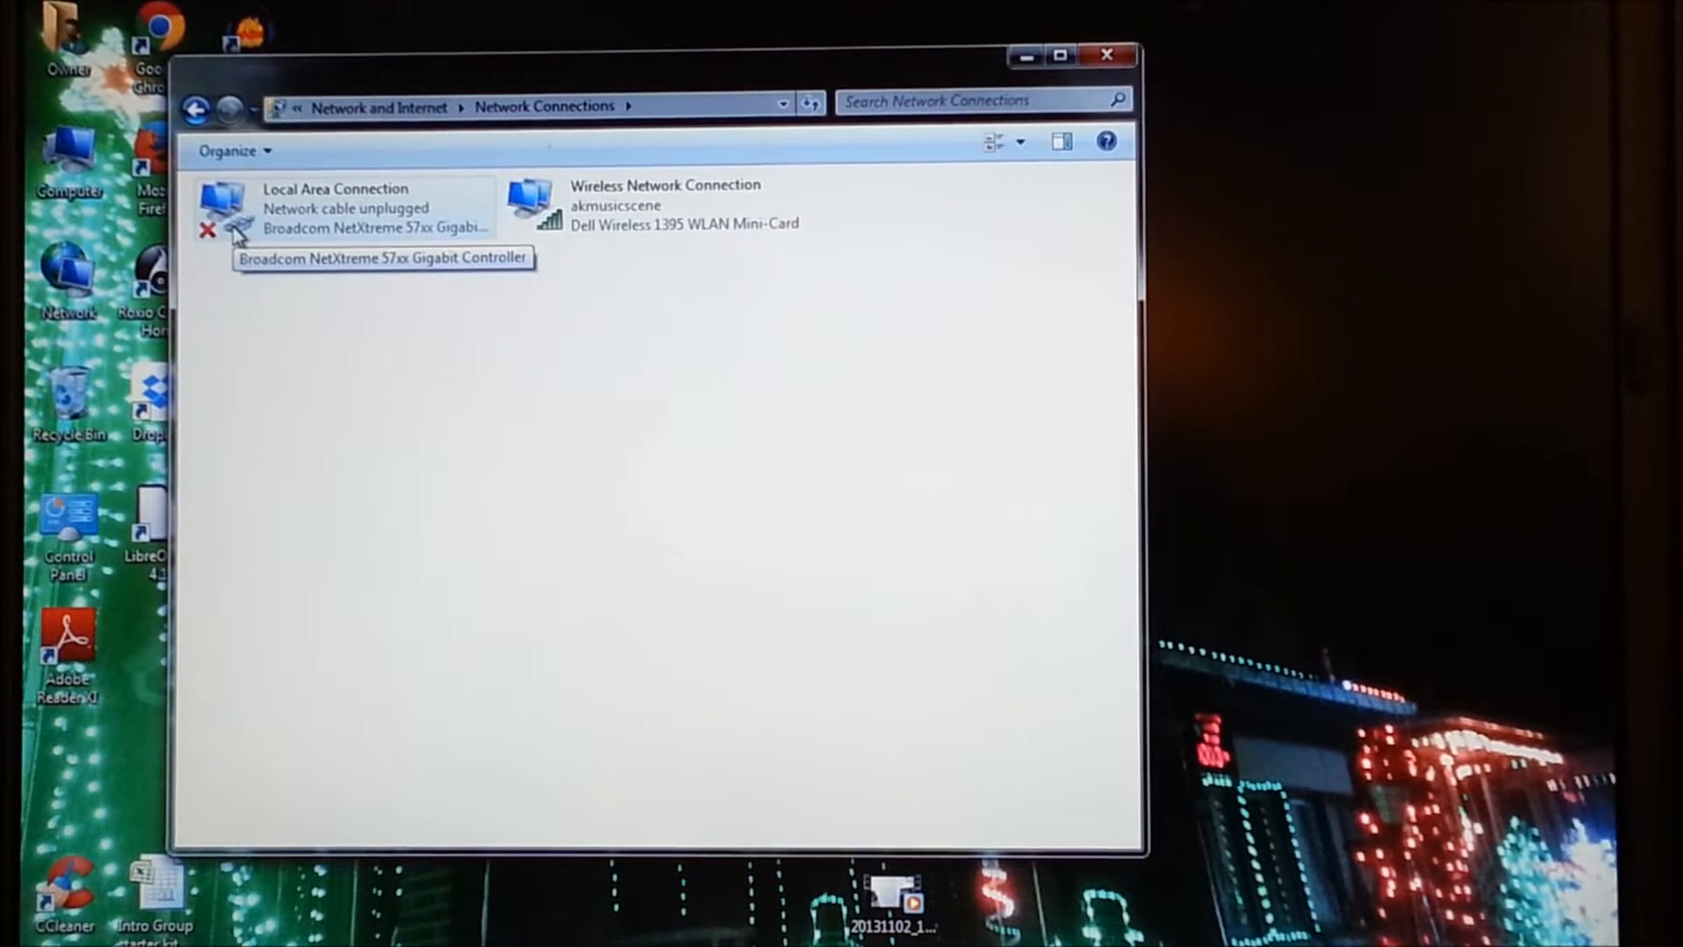
{"action": "mouse_move", "coordinate": [644, 199]}
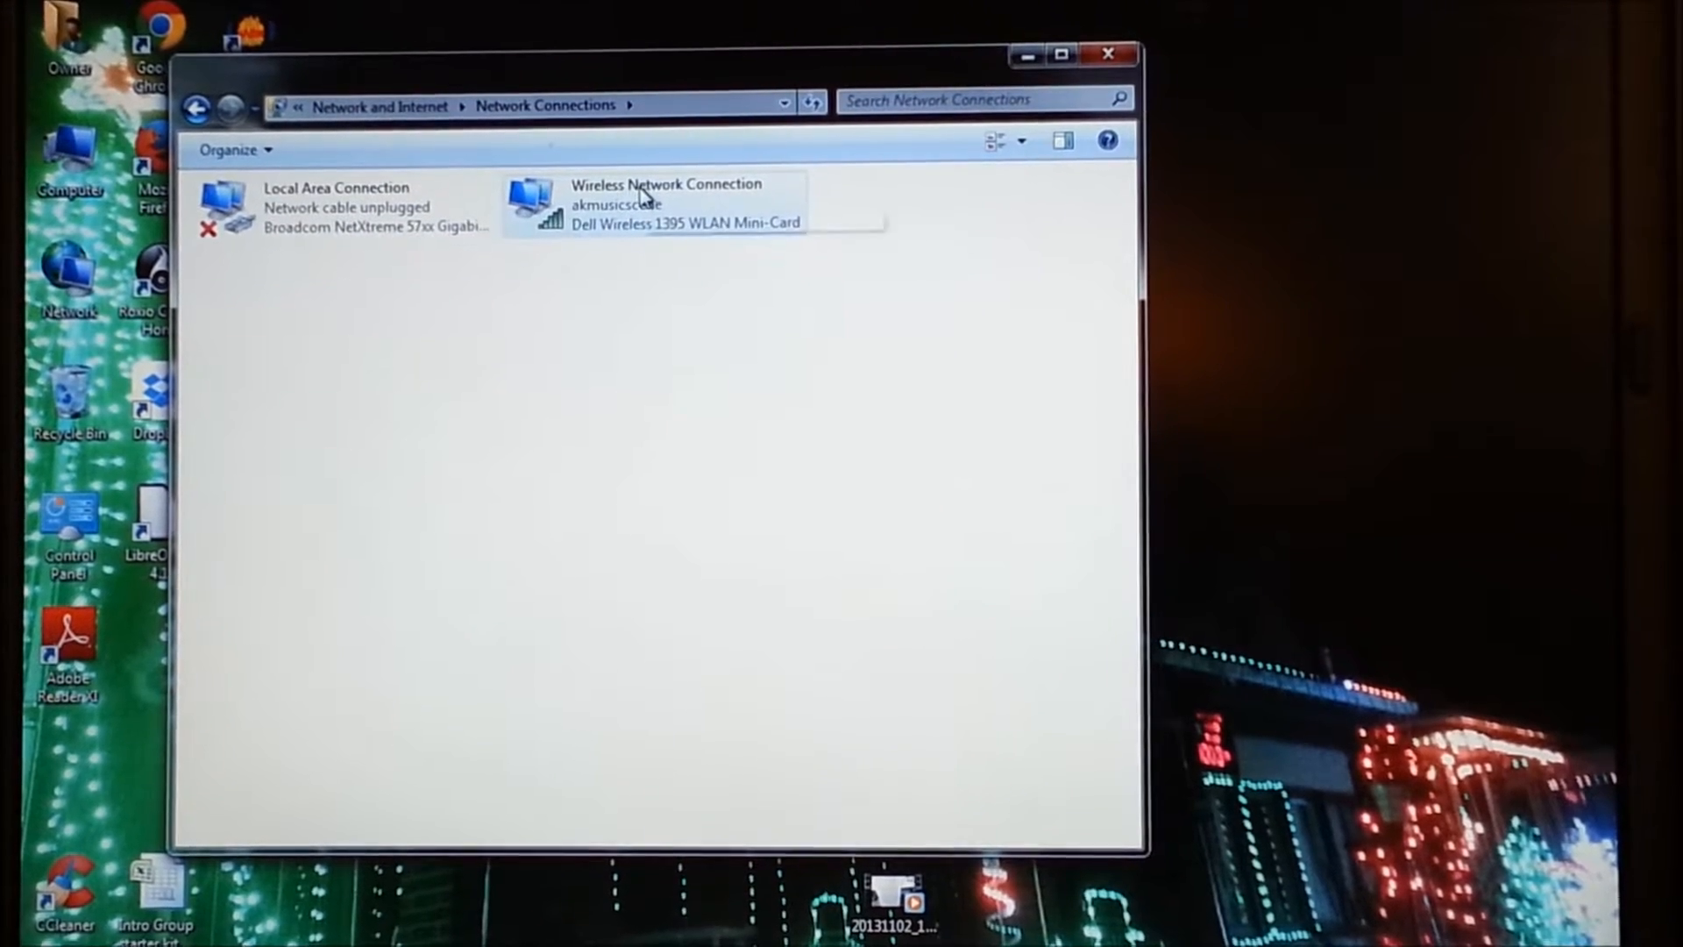
{"action": "mouse_move", "coordinate": [644, 215]}
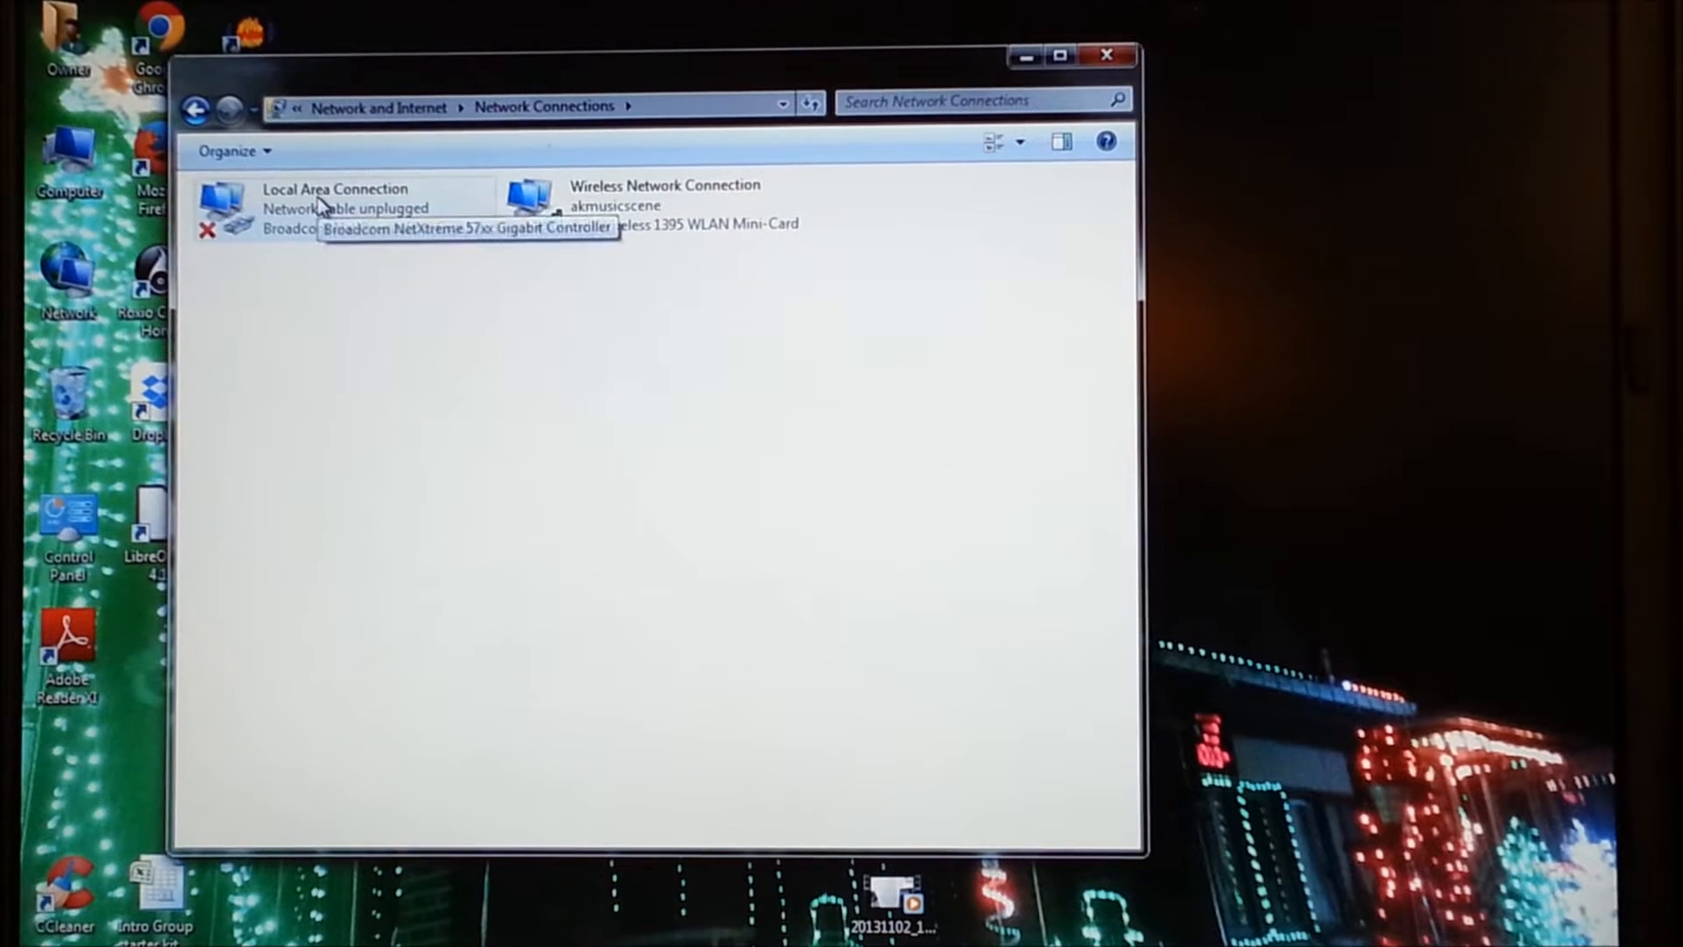
{"action": "double_click", "coordinate": [333, 205]}
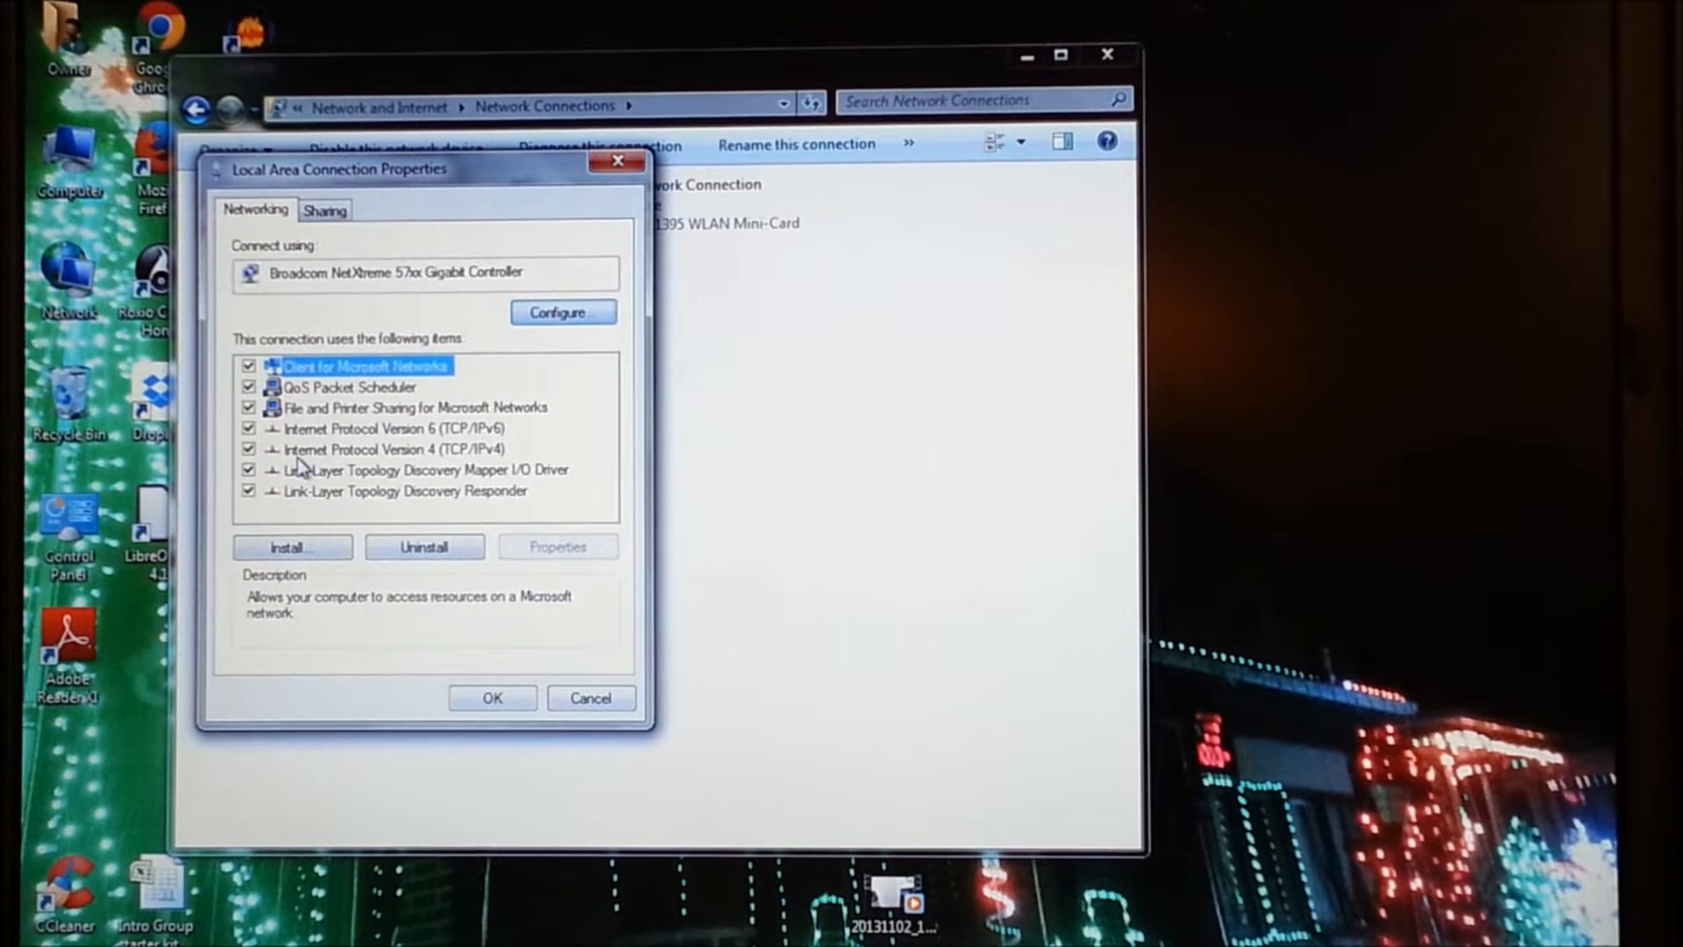
Select Internet Protocol Version 4 (TCP/IPv4) in the Networking items list
{"action": "left_click", "coordinate": [402, 448]}
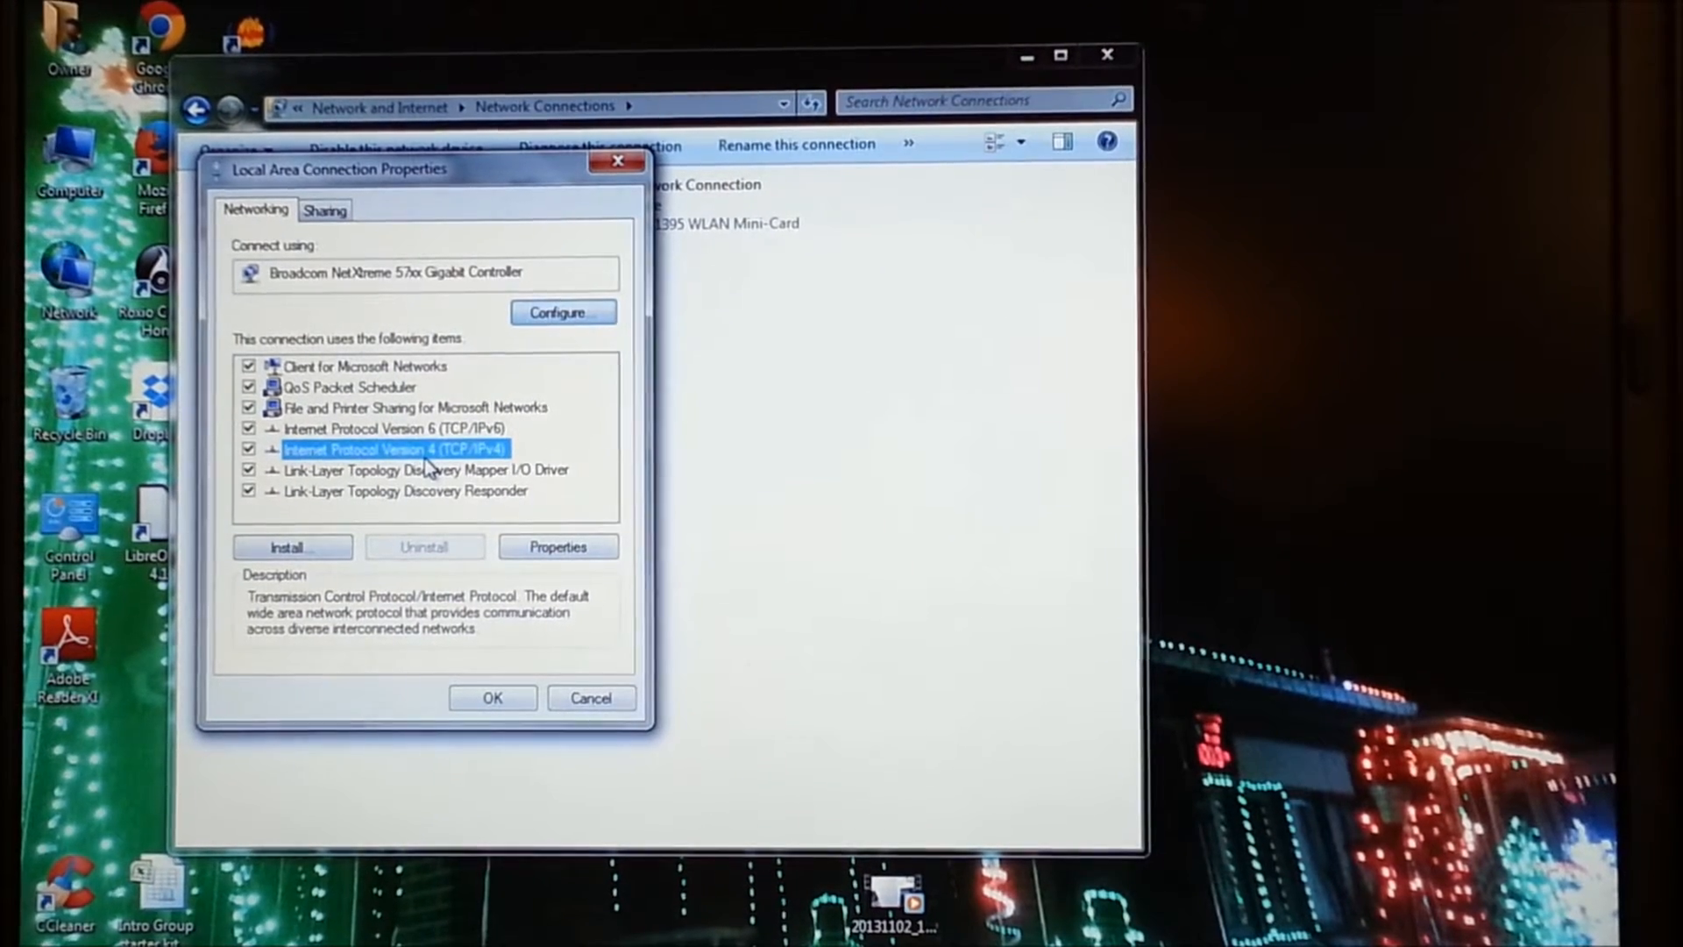
{"action": "left_click", "coordinate": [292, 546]}
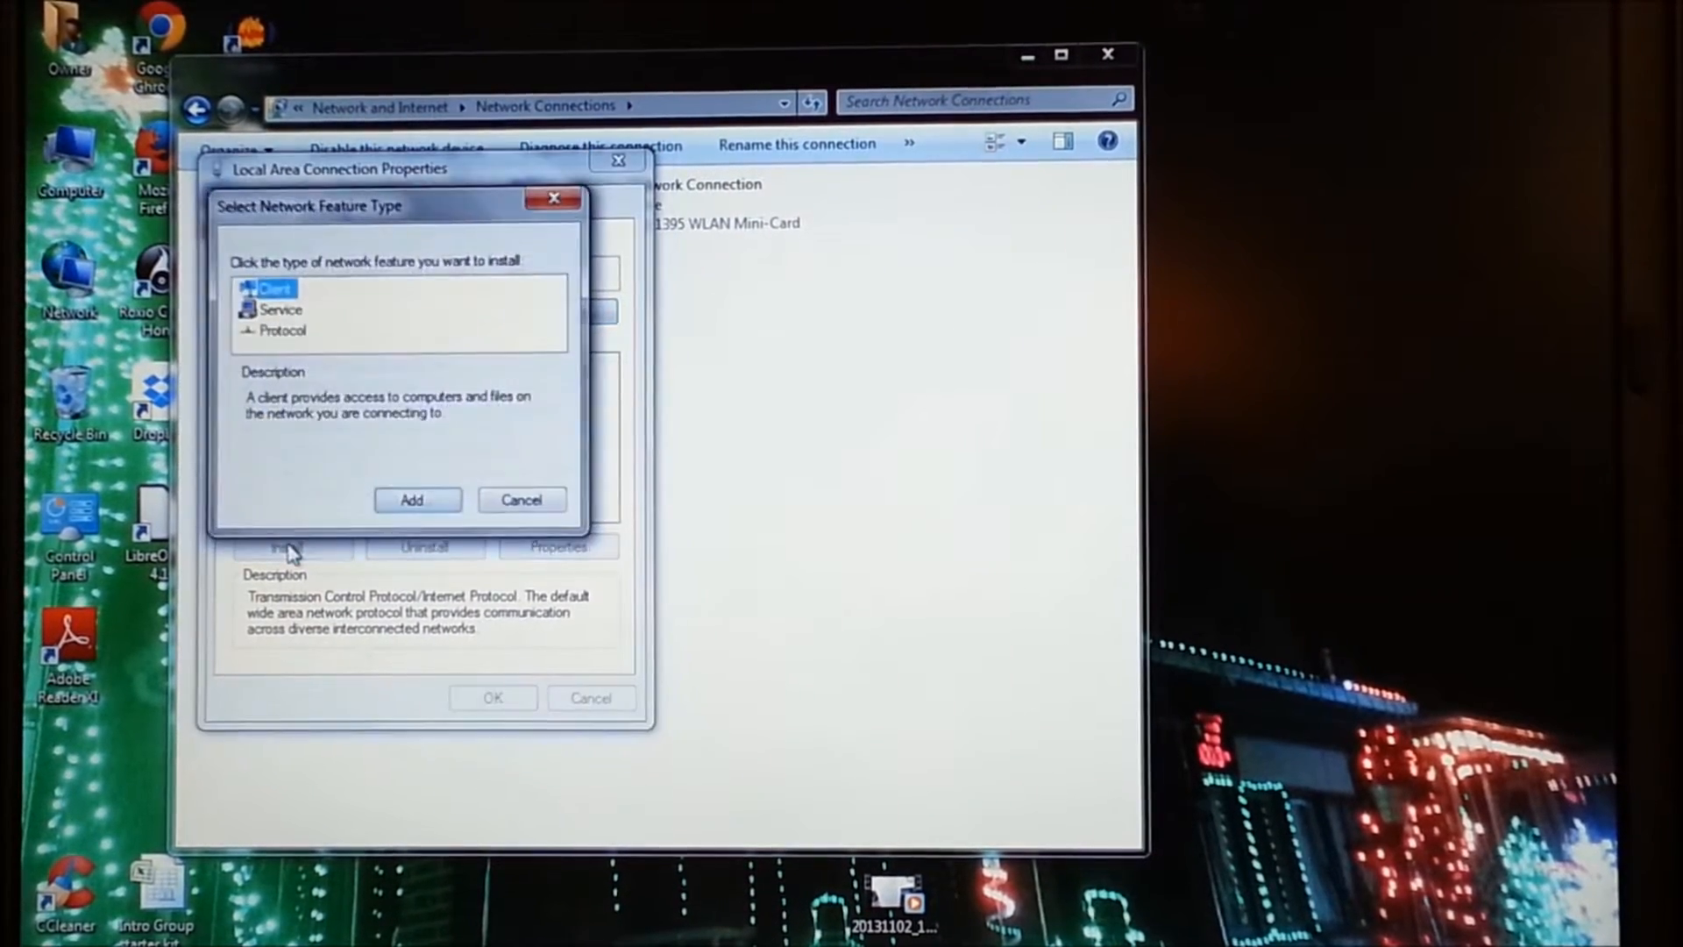
{"action": "left_click", "coordinate": [284, 330]}
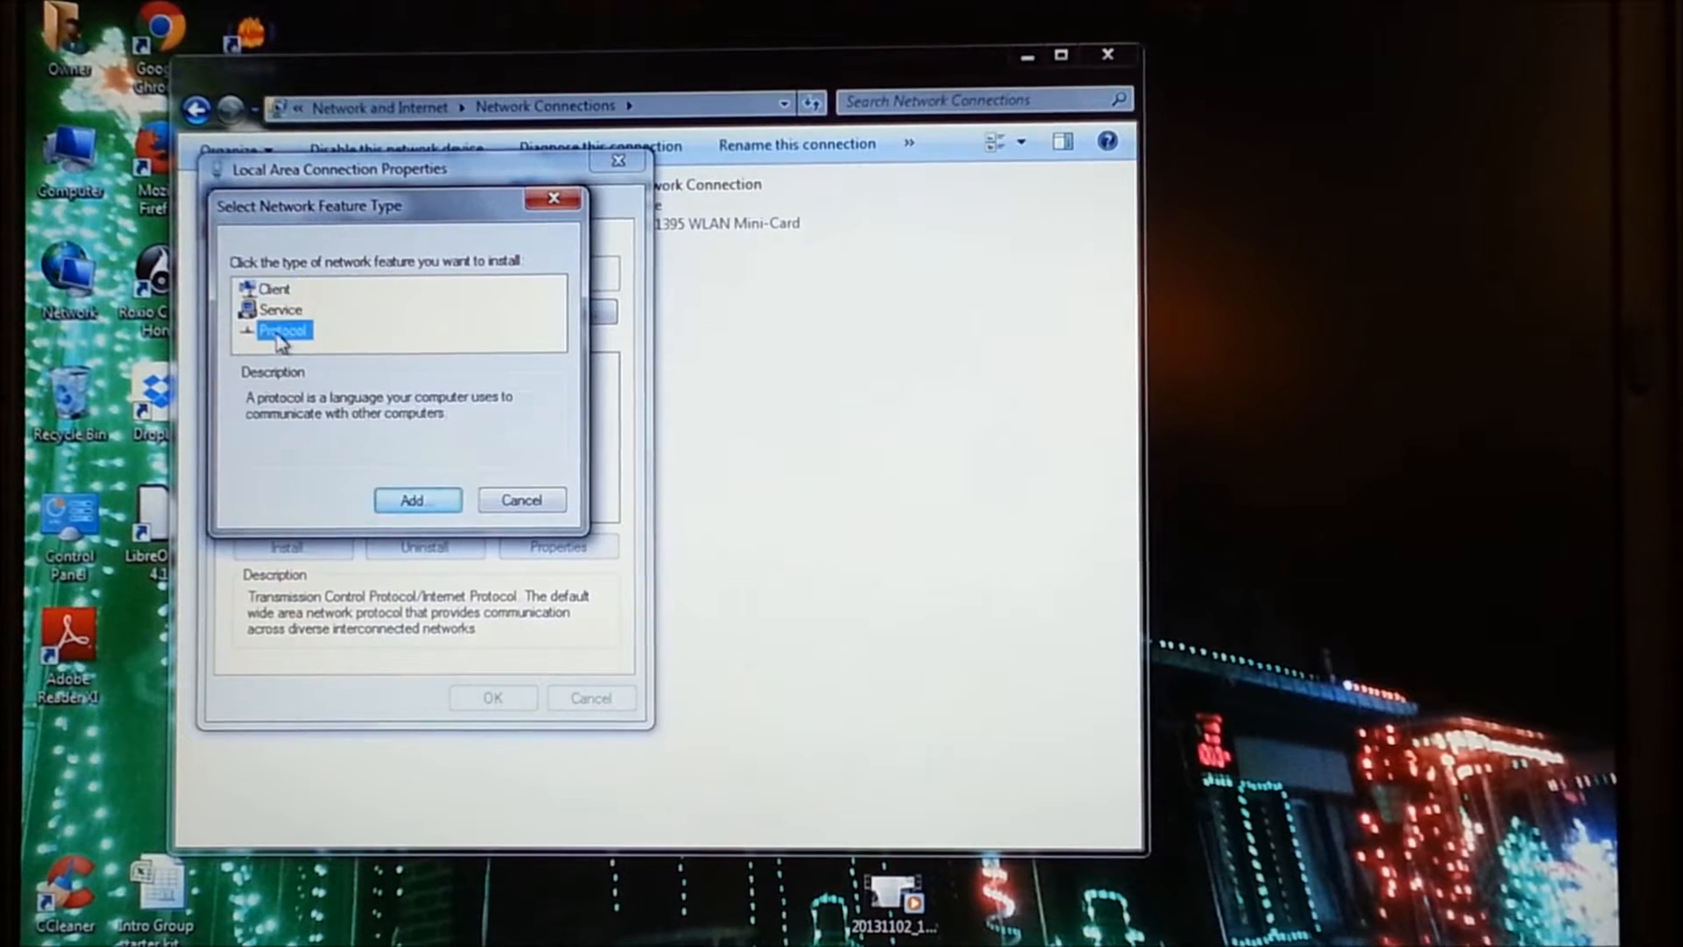
{"action": "left_click", "coordinate": [416, 501]}
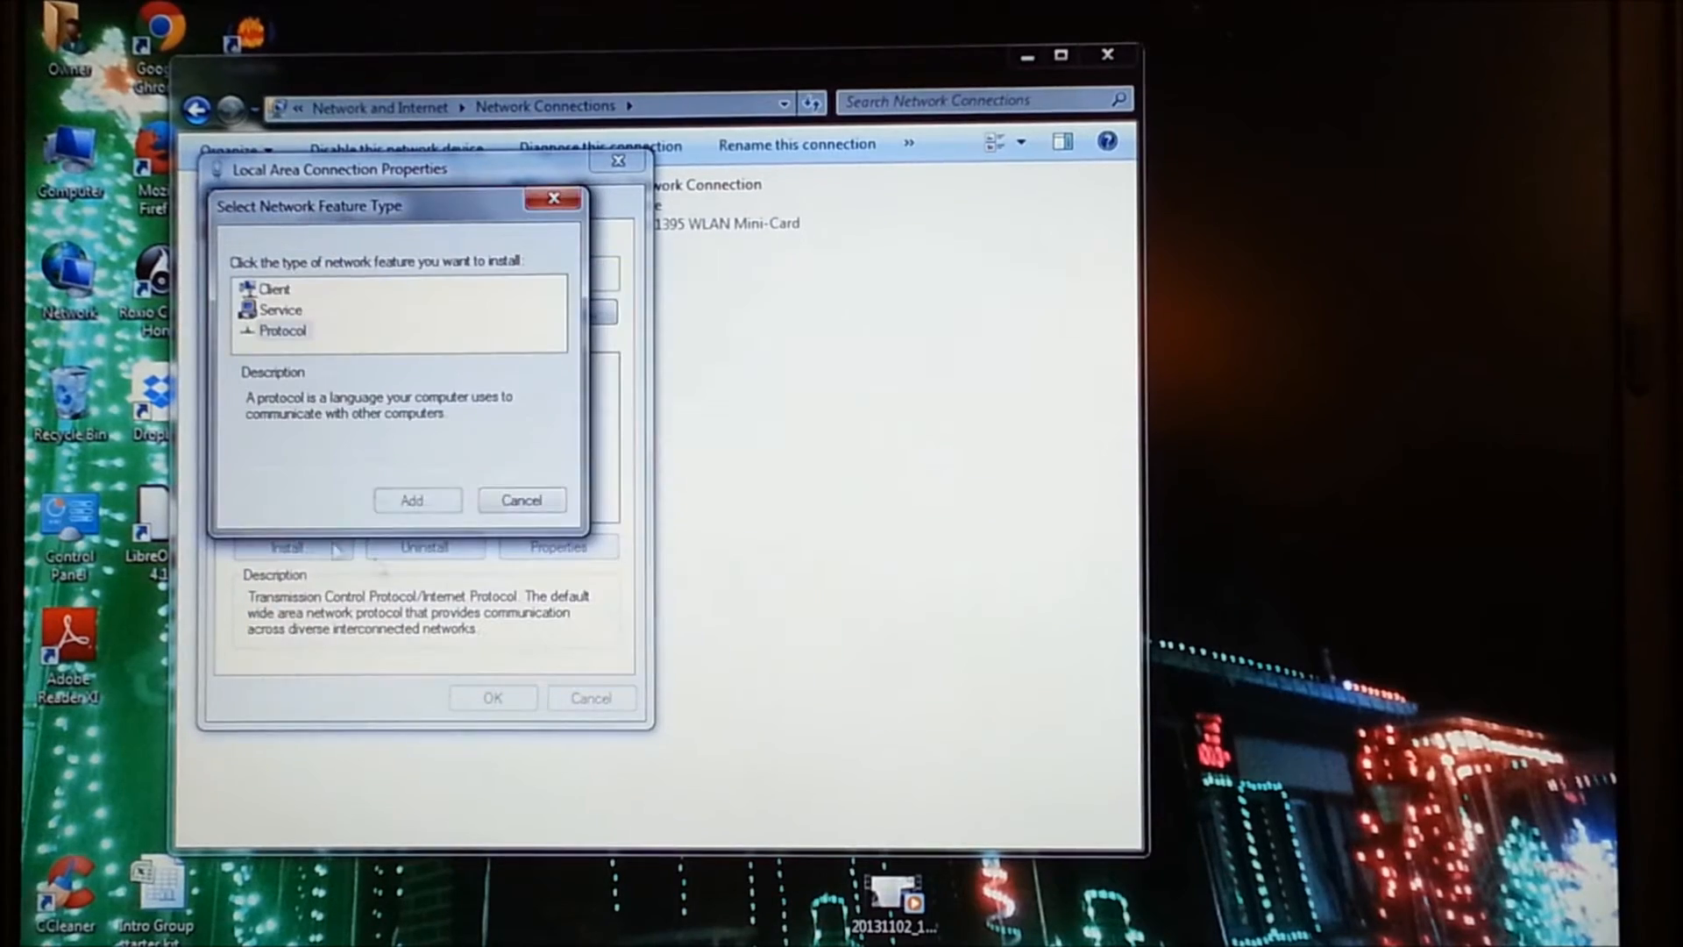
{"action": "left_click", "coordinate": [521, 500]}
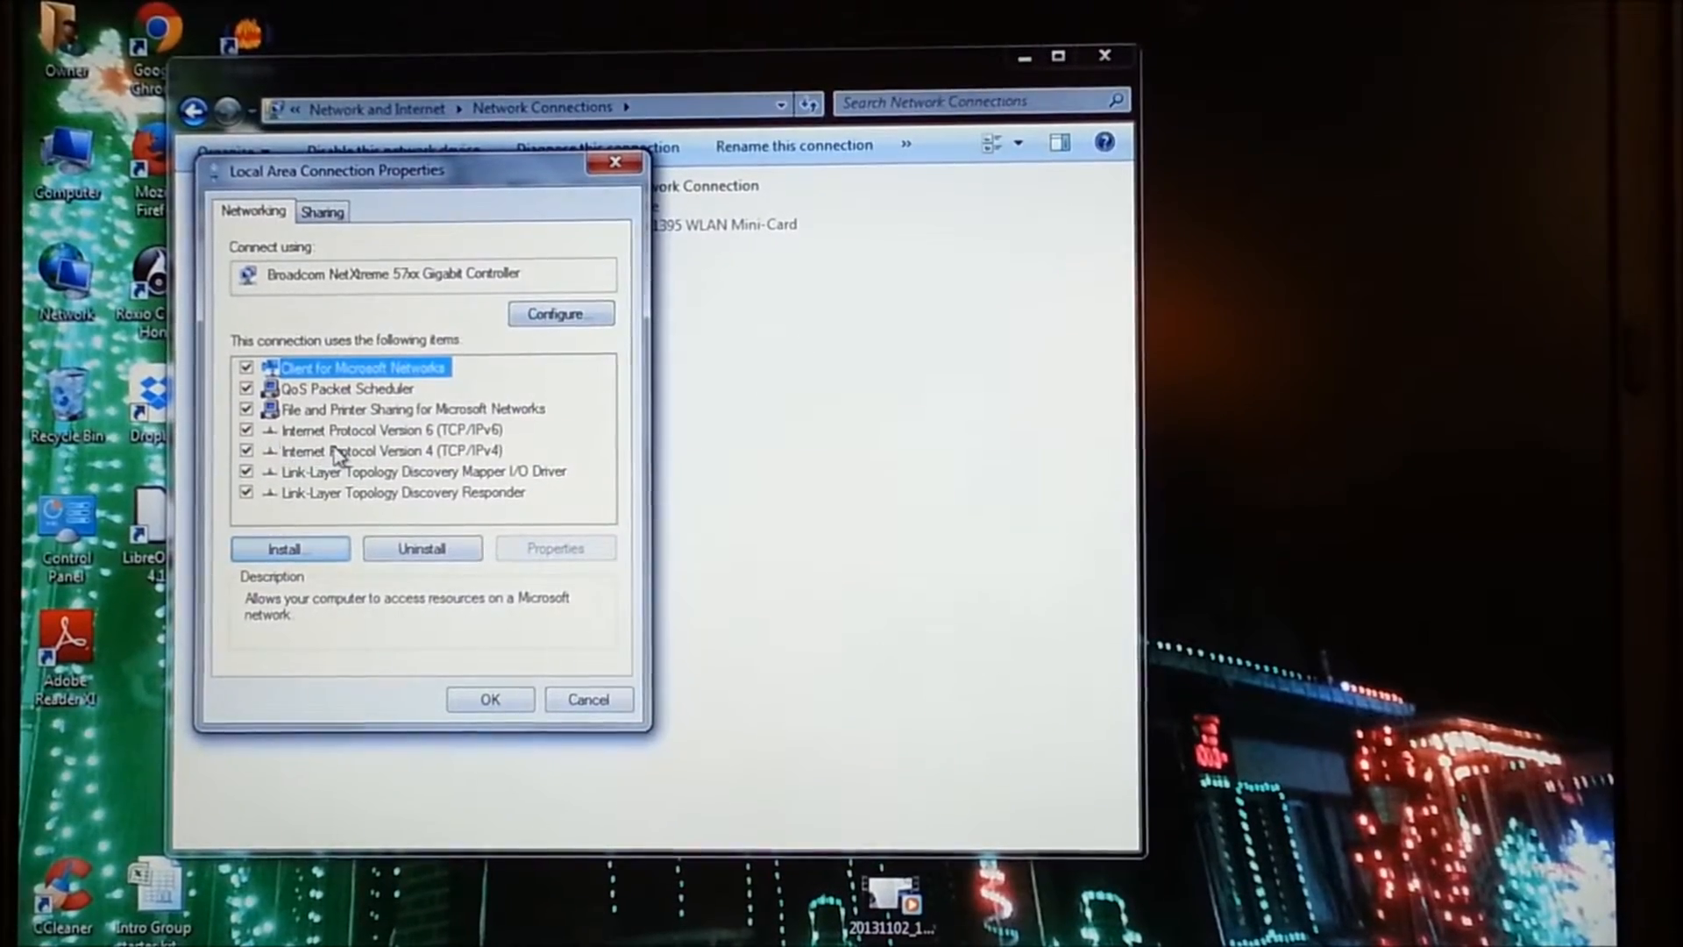
Select Internet Protocol Version 4 (TCP/IPv4) in the items list once more
{"action": "left_click", "coordinate": [386, 448]}
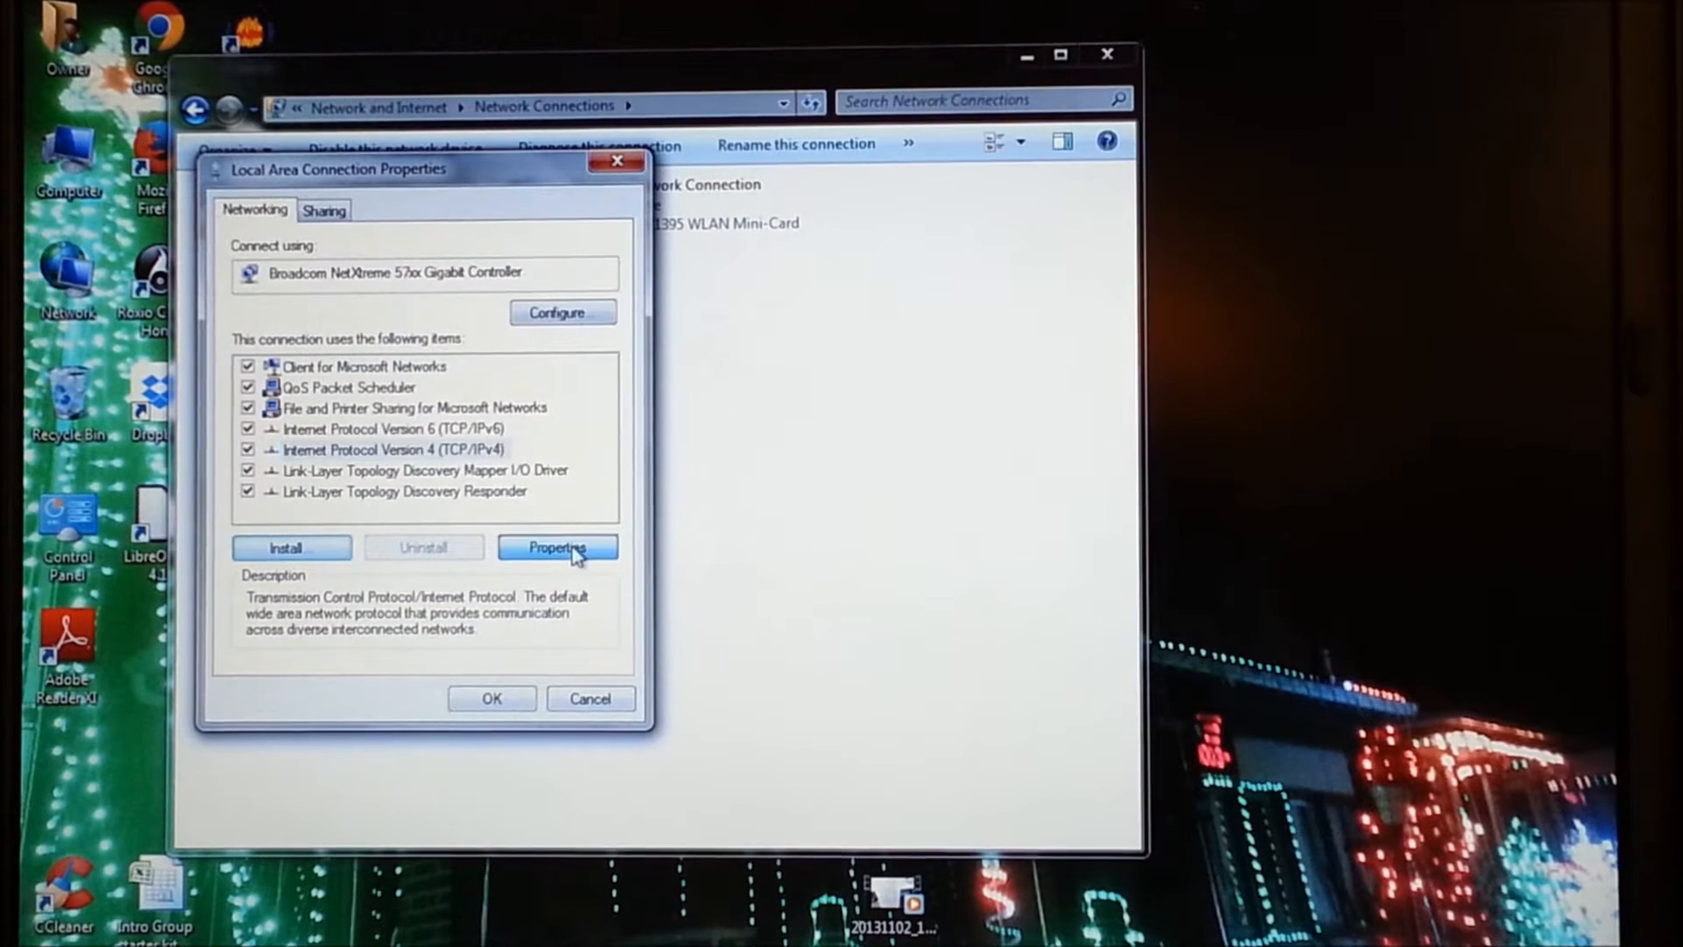
{"action": "left_click", "coordinate": [558, 547]}
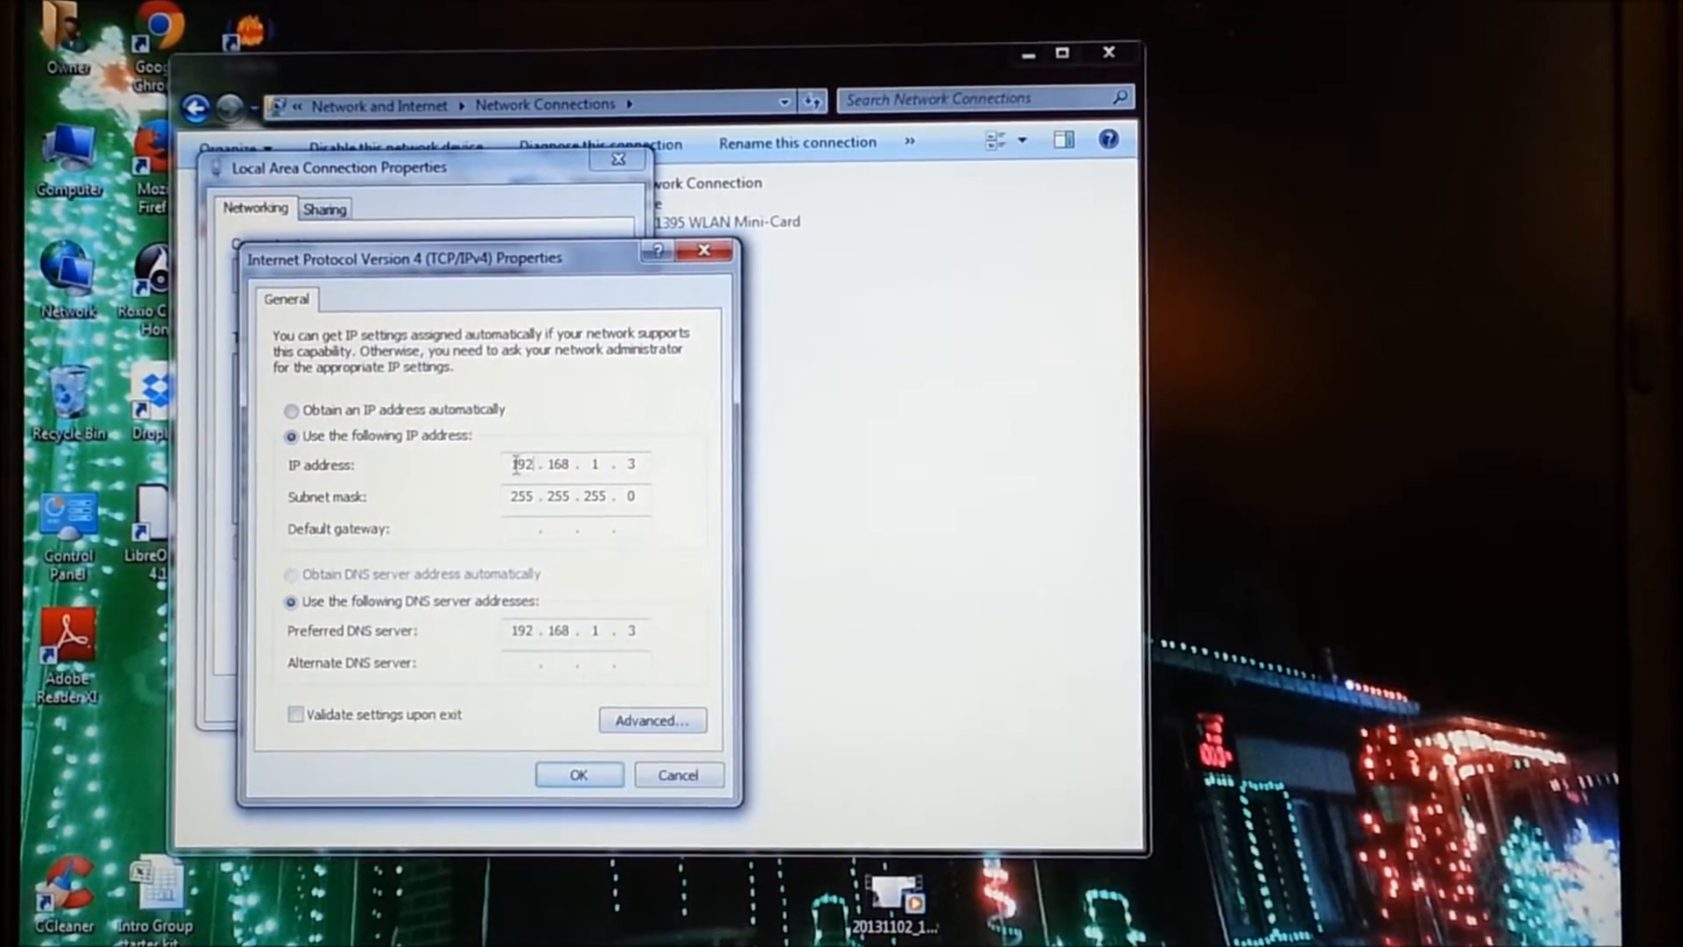
{"action": "double_click", "coordinate": [521, 464]}
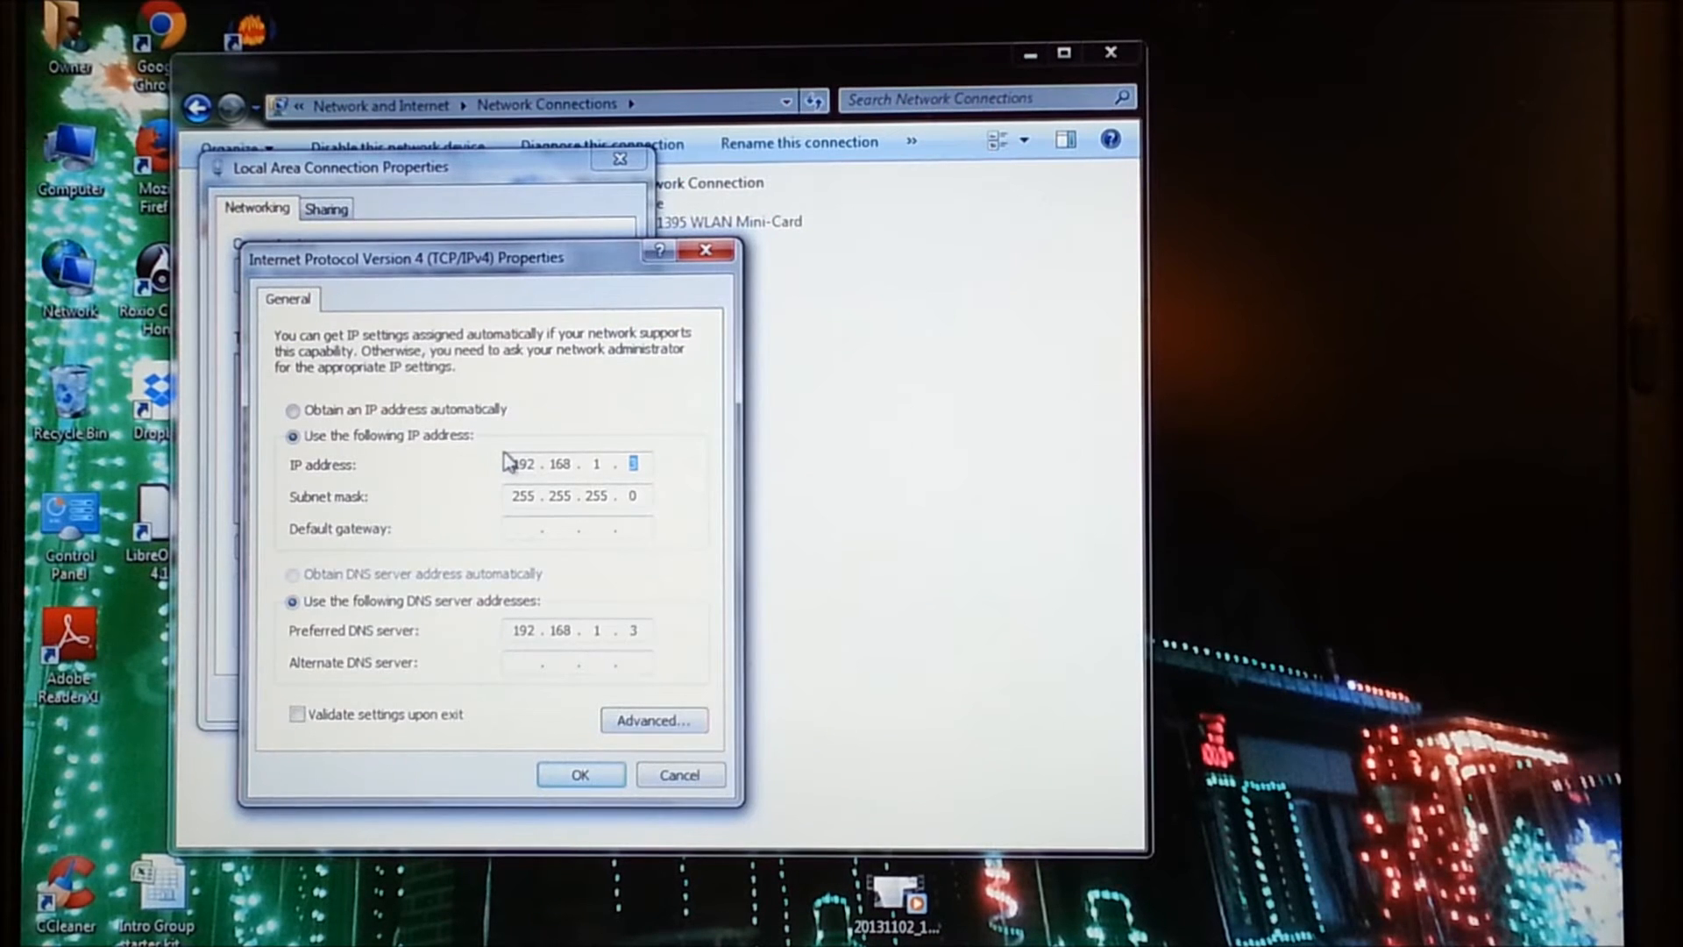
{"action": "mouse_move", "coordinate": [674, 445]}
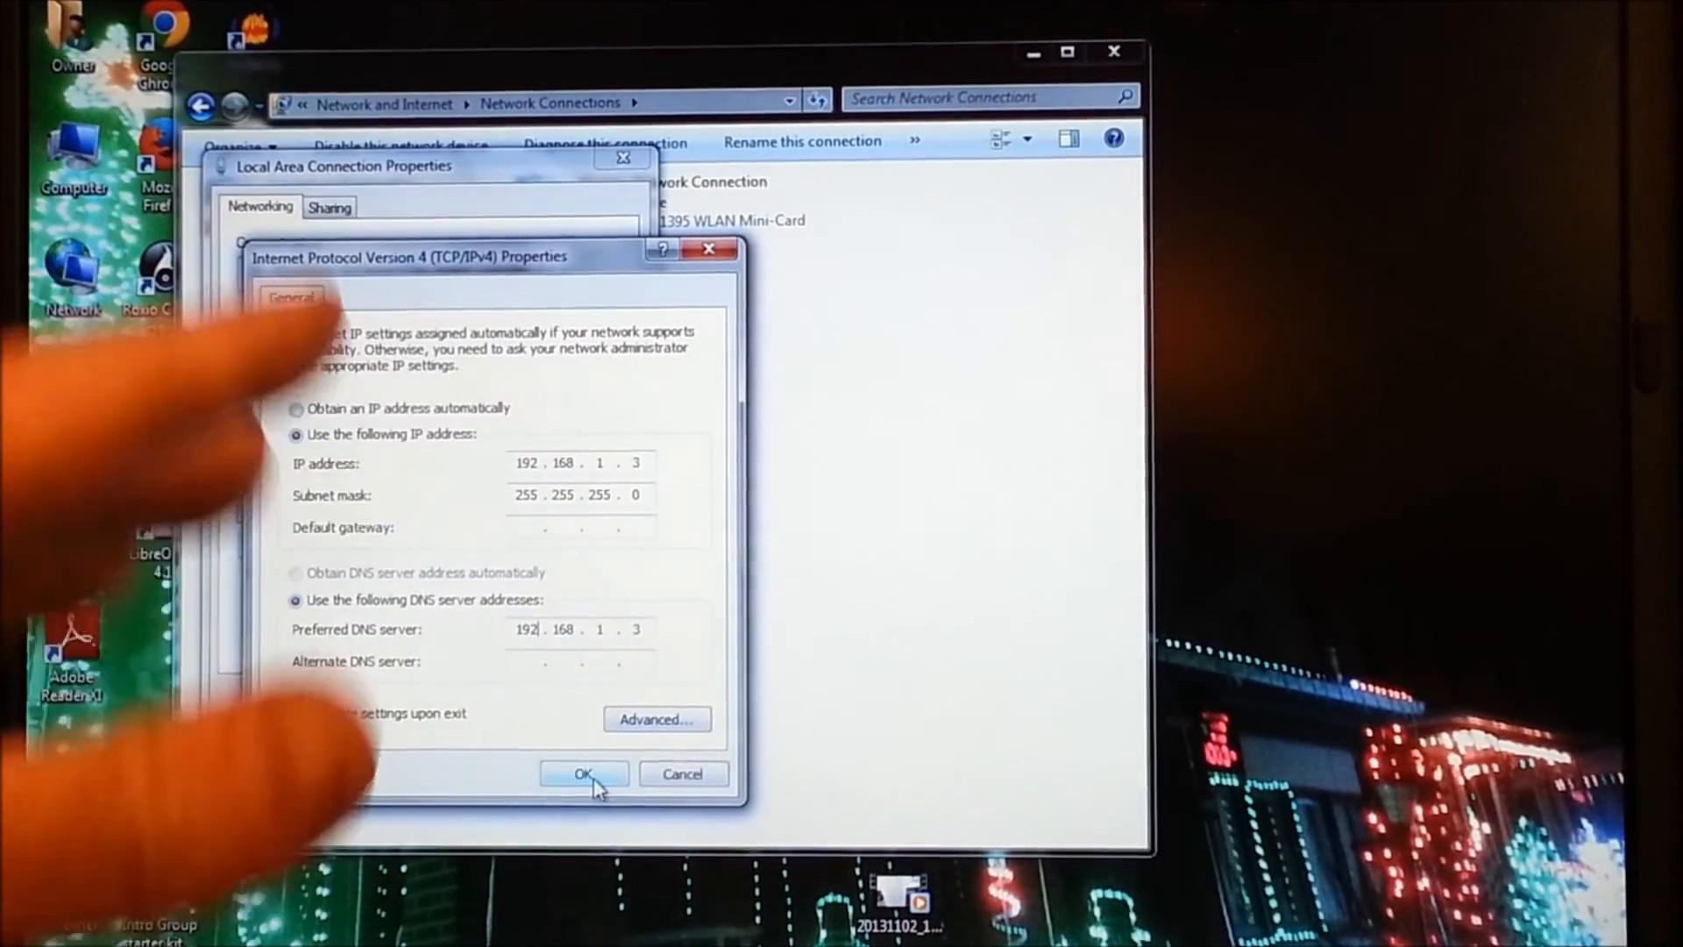
Confirm the IPv4 Properties, close Local Area Connection Properties and the Network Connections window
{"action": "left_click", "coordinate": [583, 774]}
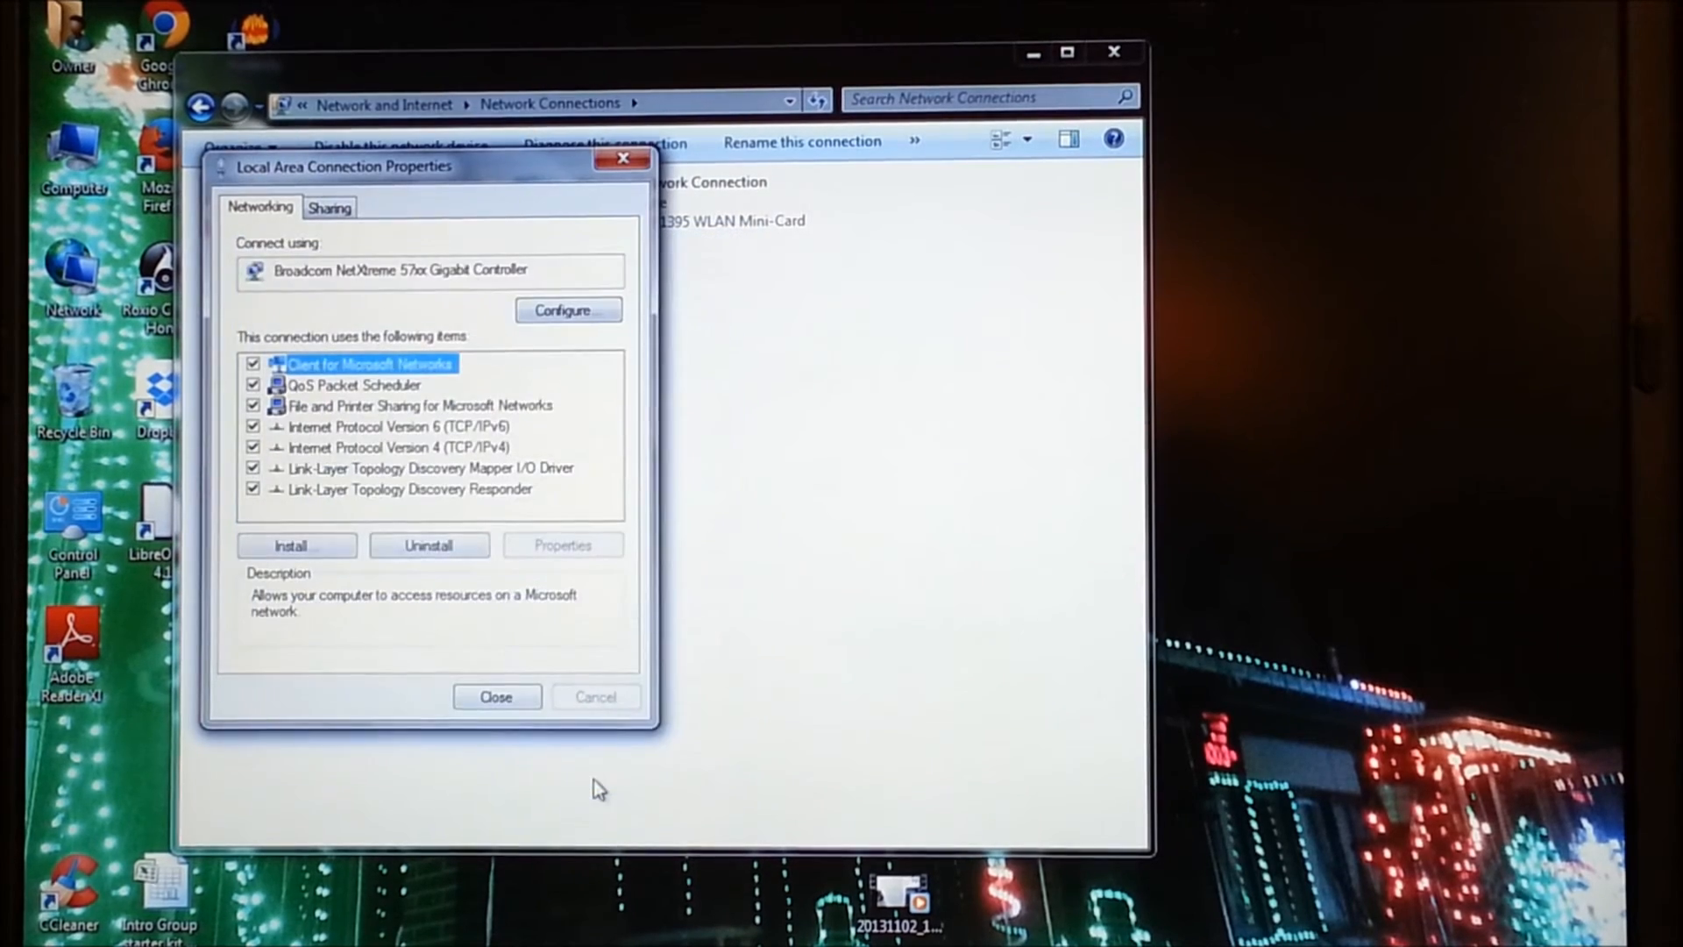
{"action": "left_click", "coordinate": [496, 696]}
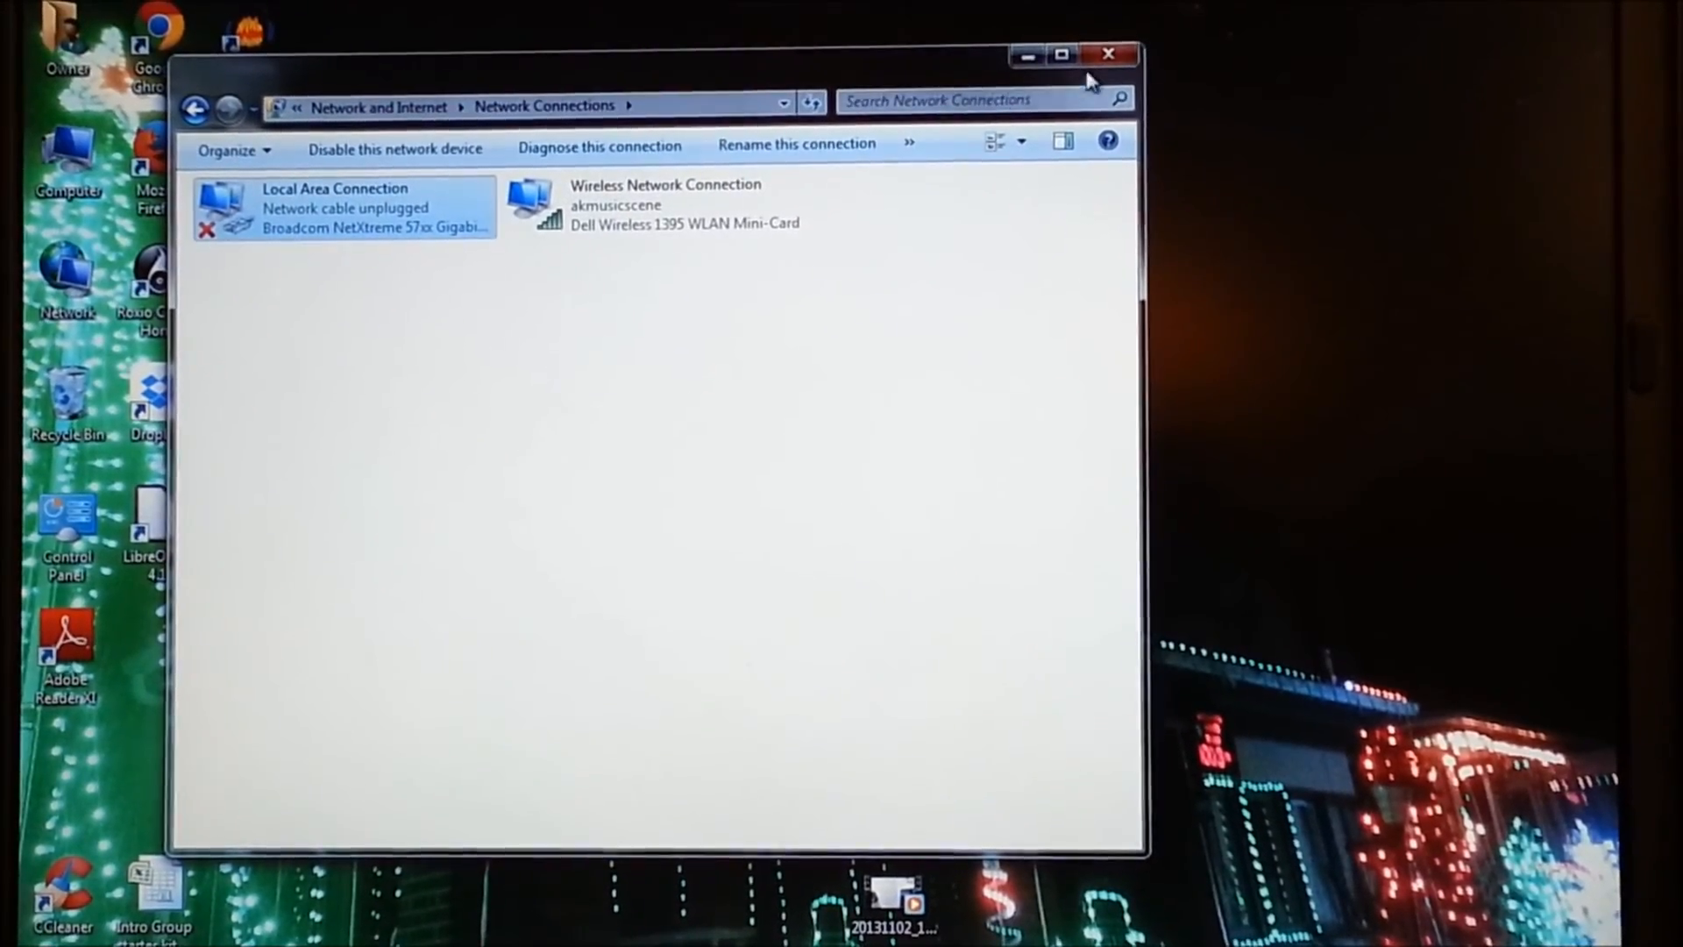
{"action": "left_click", "coordinate": [1109, 55]}
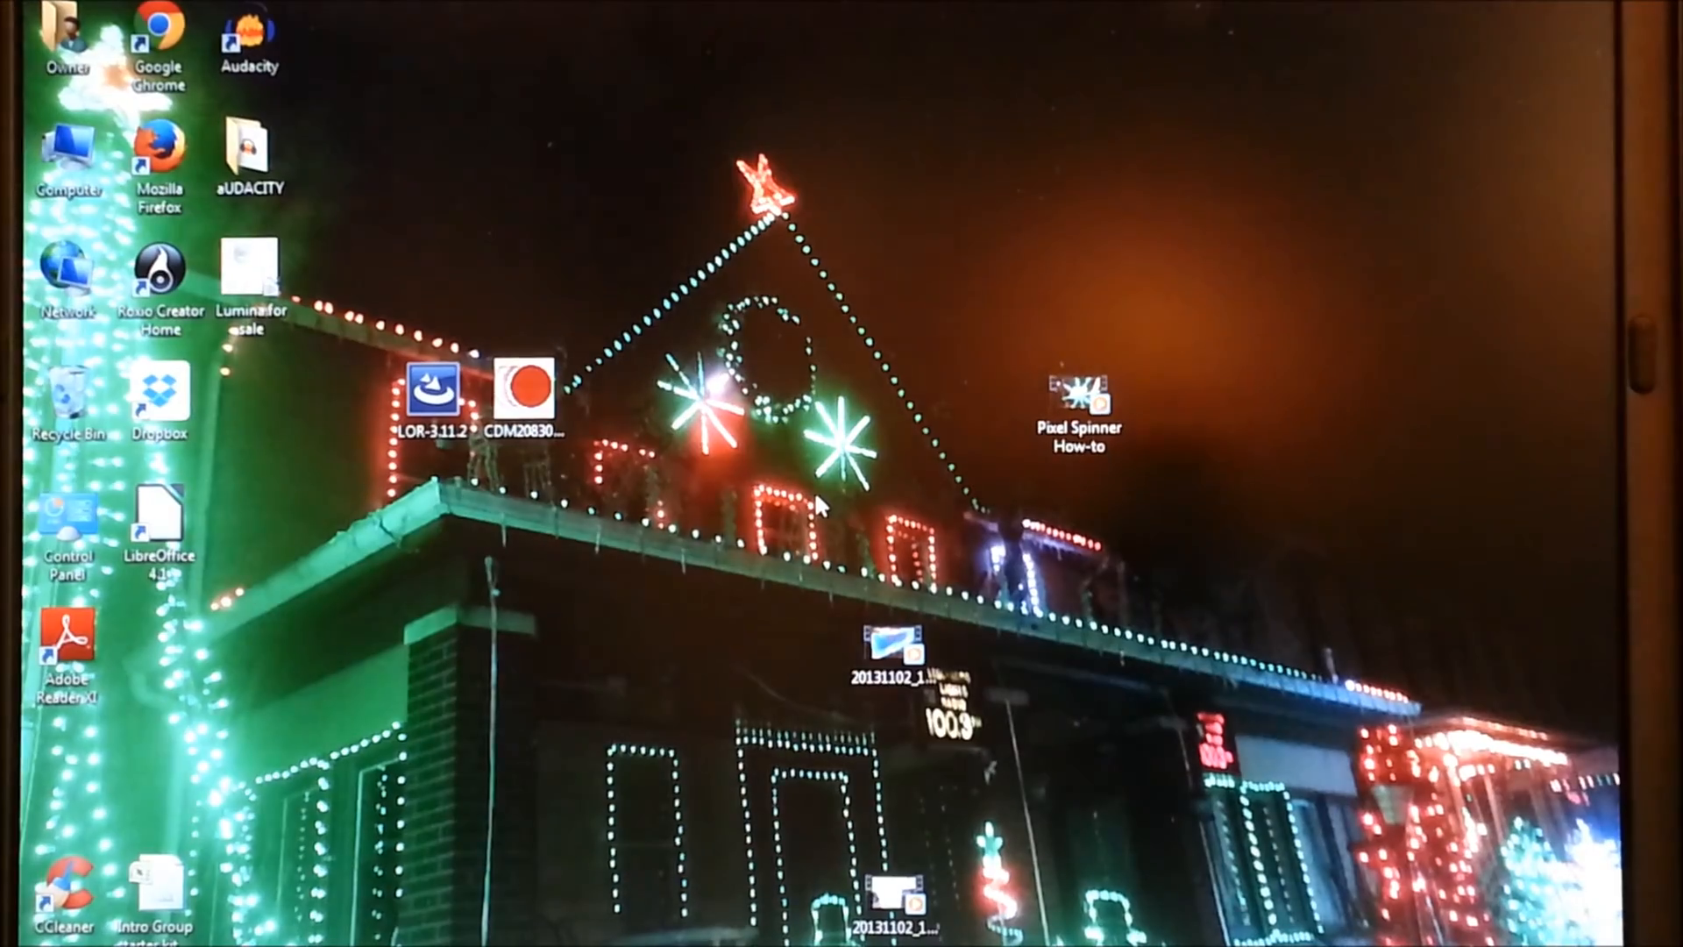